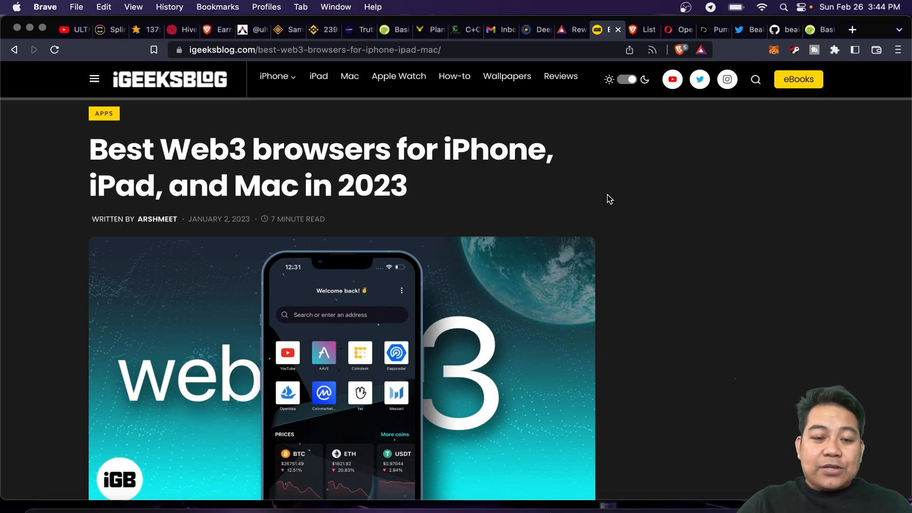
Step: Scroll past the hero image and intro down through the 'What are Web3 browsers?' section and note
scroll("down", 3)
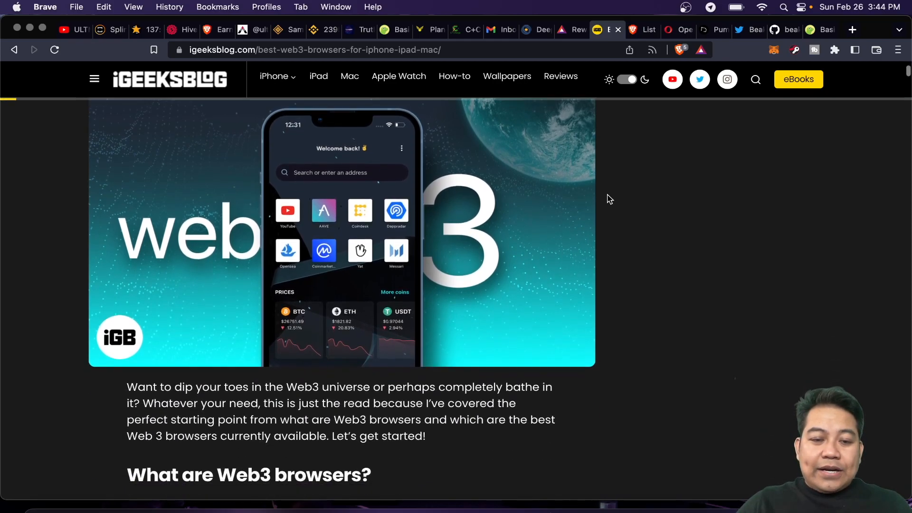
scroll("down", 3)
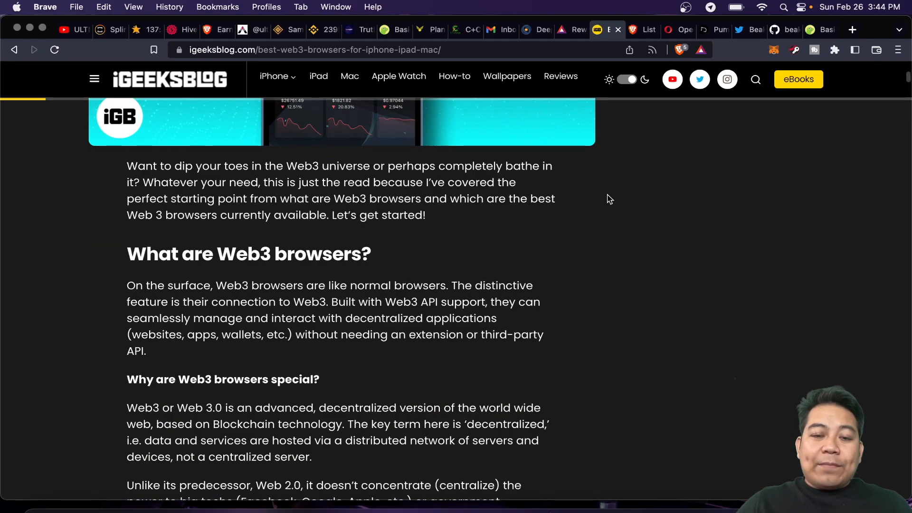
scroll("down", 3)
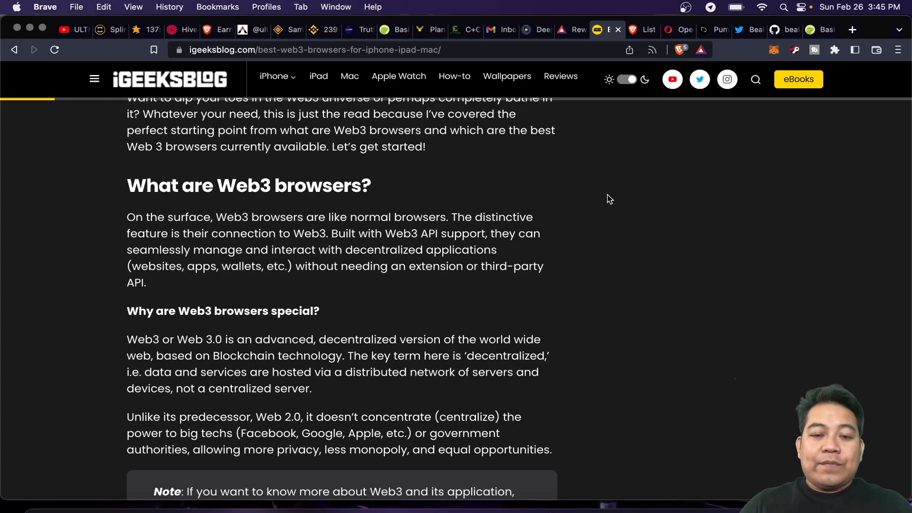
scroll("down", 3)
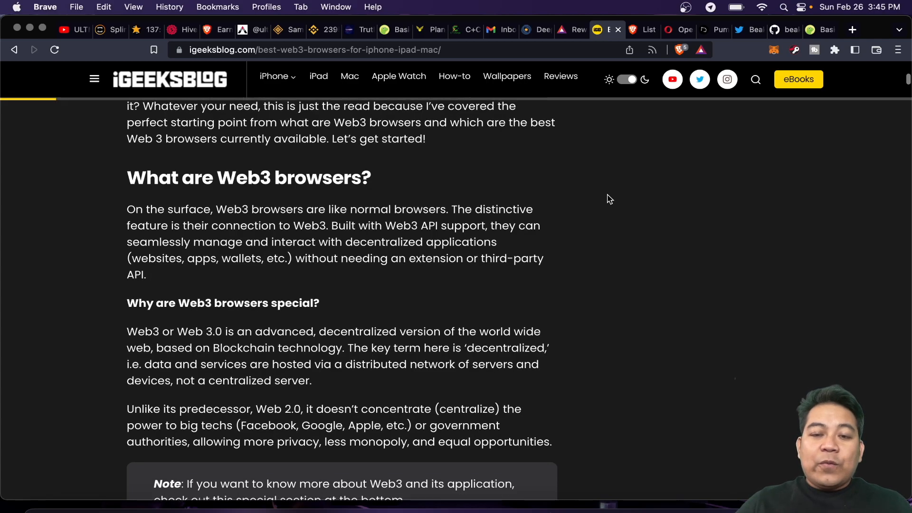
scroll("down", 3)
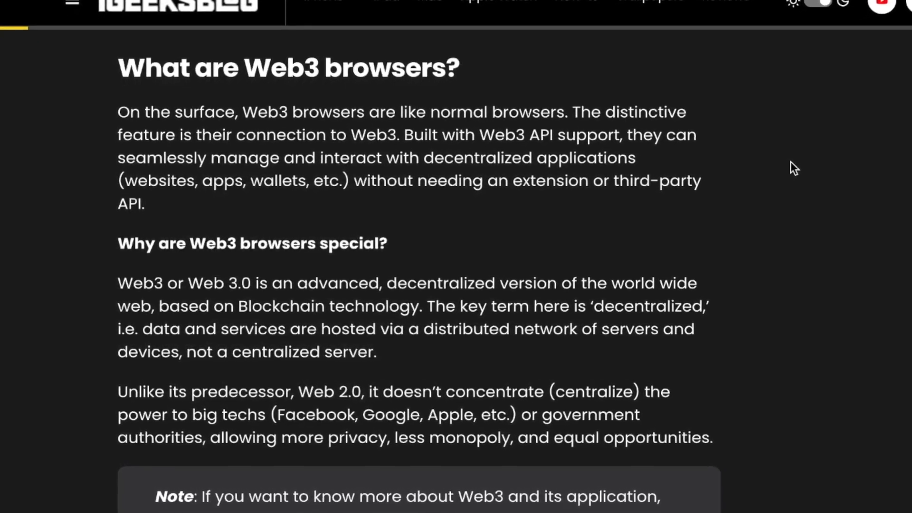
scroll("down", 3)
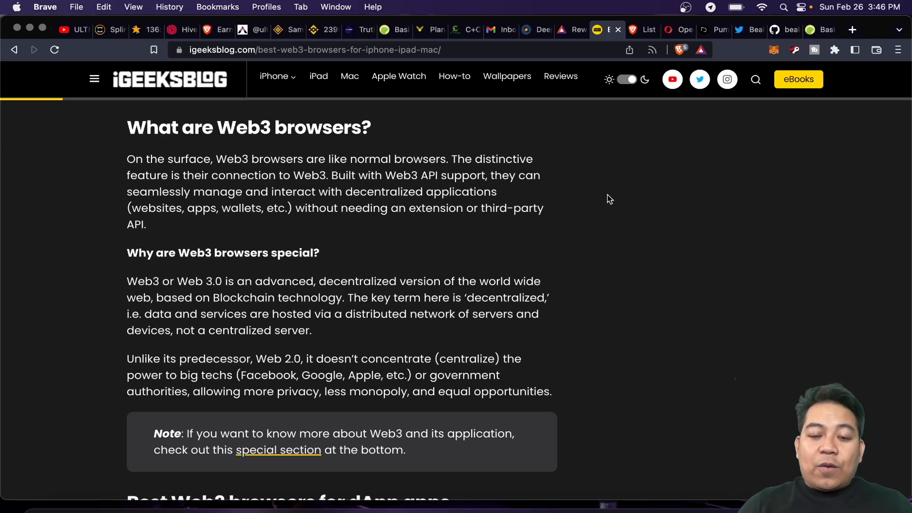
Step: Scroll to the 'Best Web3 browsers for dApp apps' list and the Opera Crypto Browser heading
scroll("down", 3)
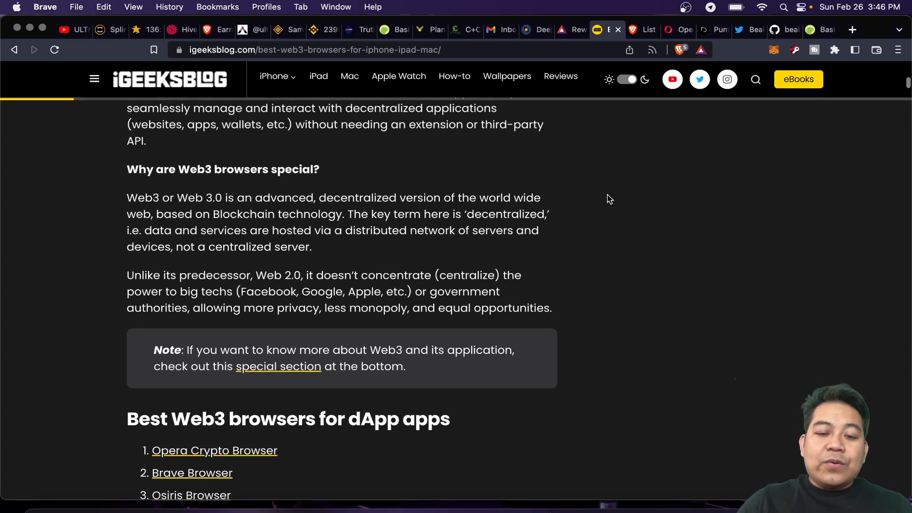
scroll("down", 3)
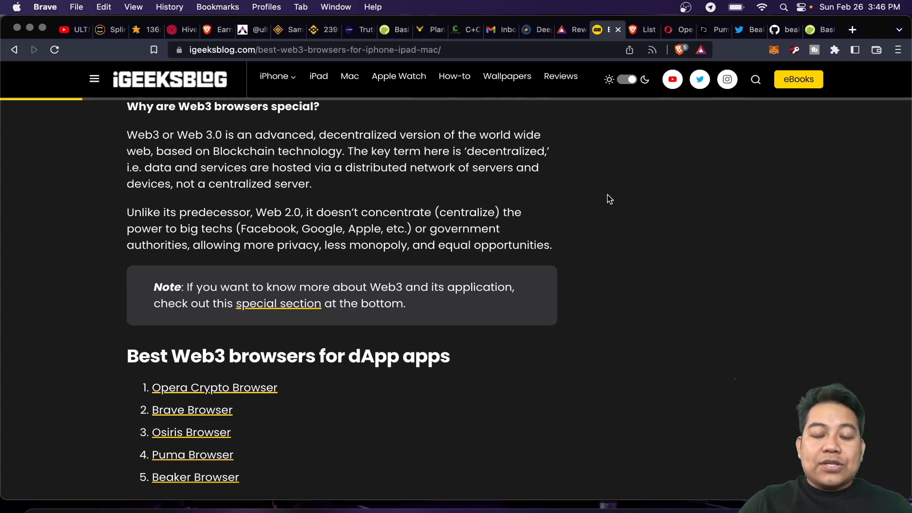
mouse_move(607, 211)
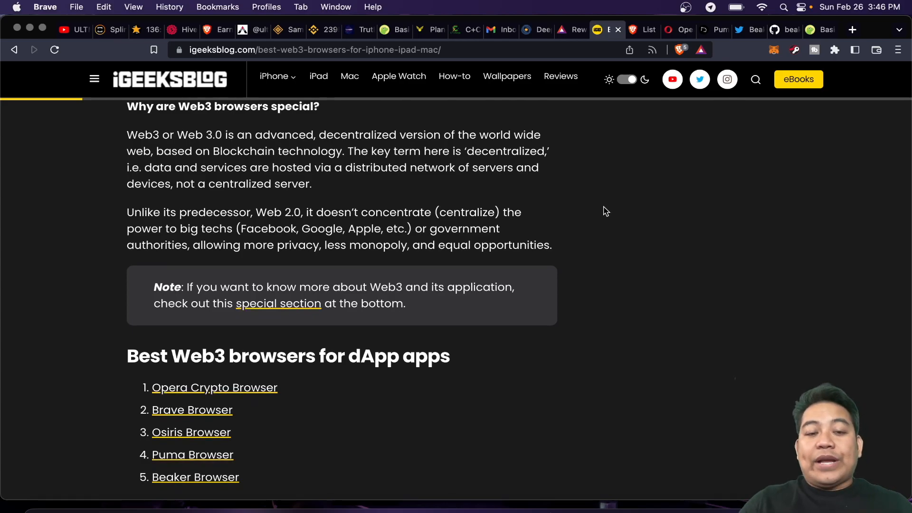
scroll("down", 3)
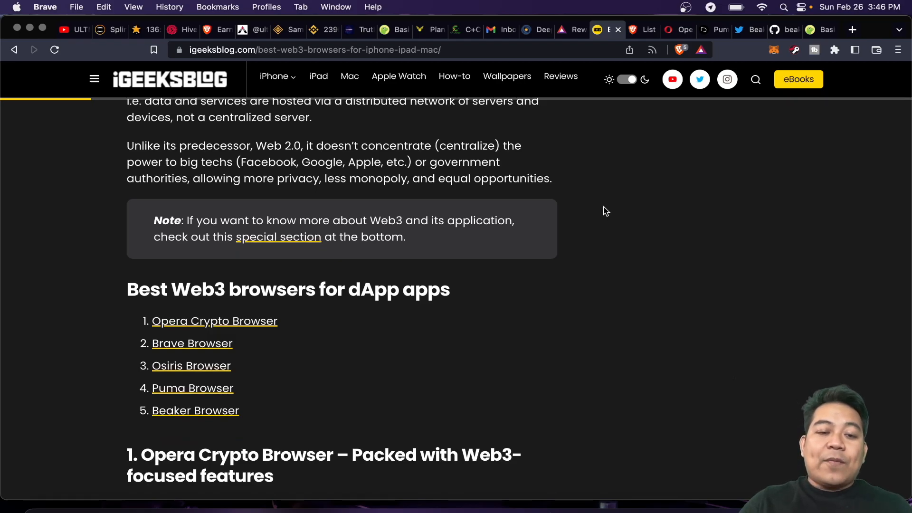
scroll("down", 3)
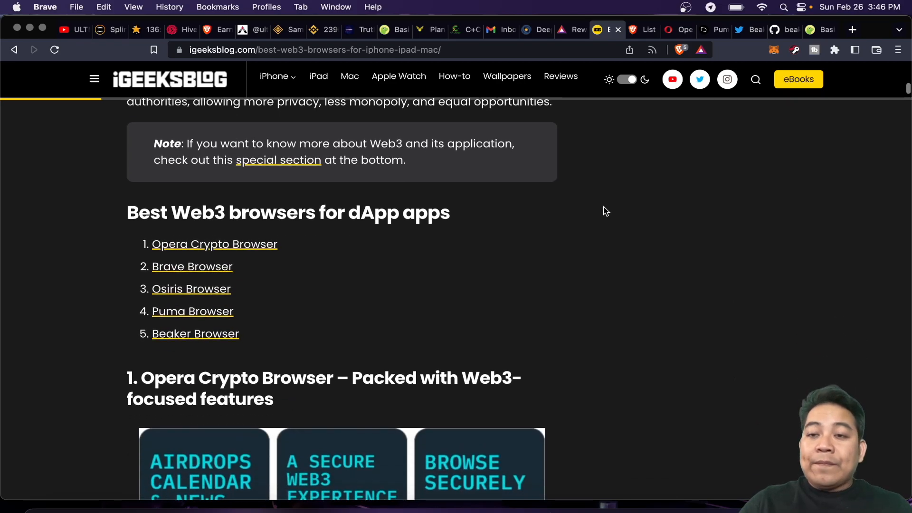
Step: Switch to the Opera Crypto Browser page and scroll to its wallet selector and mobile wallet previews
left_click(215, 244)
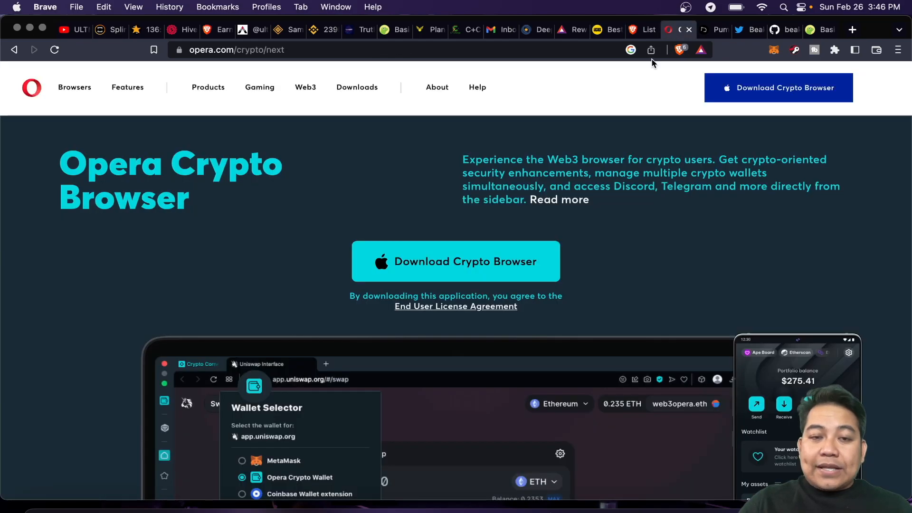
mouse_move(445, 181)
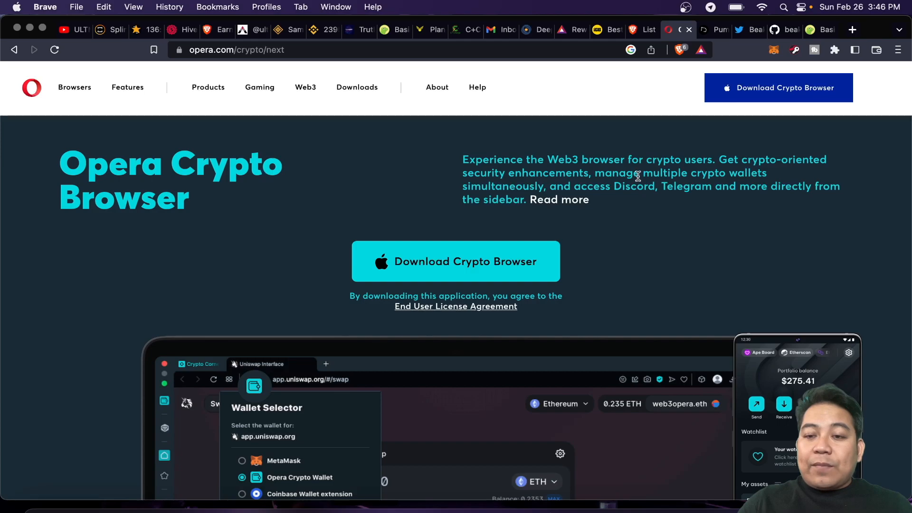
mouse_move(705, 174)
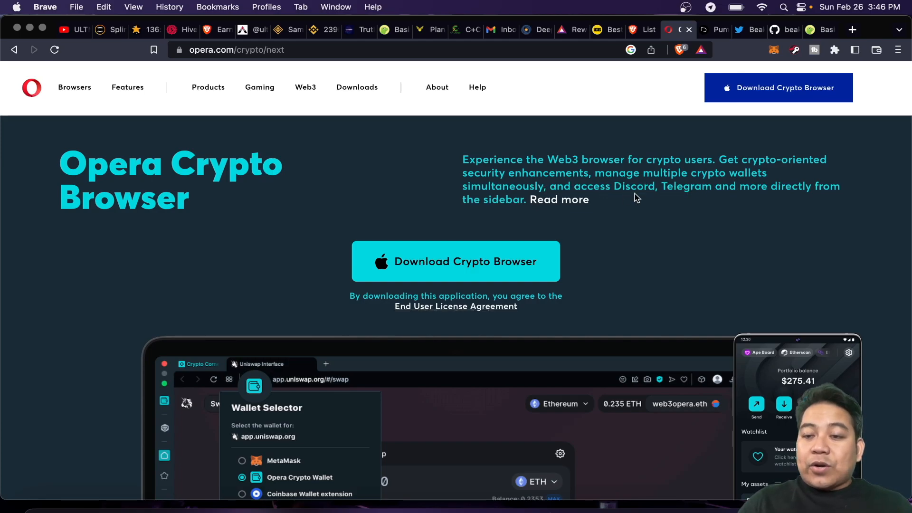
mouse_move(664, 215)
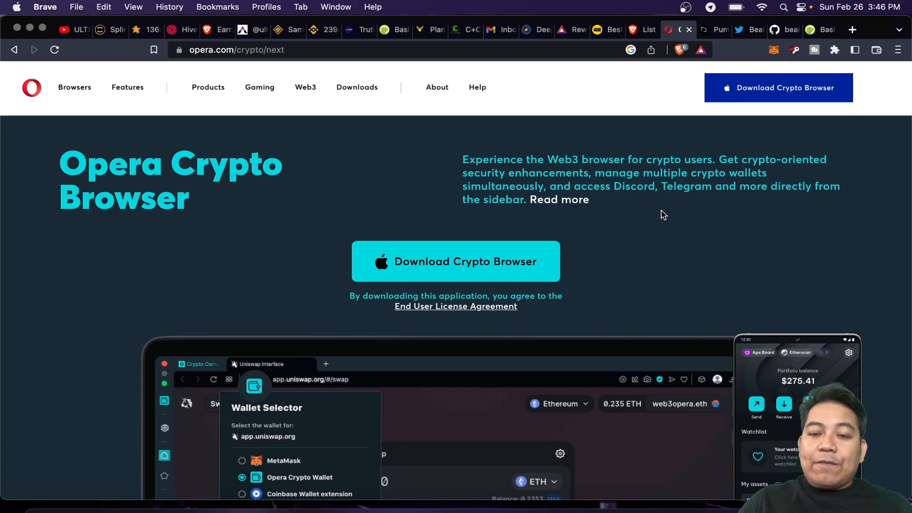
scroll("down", 3)
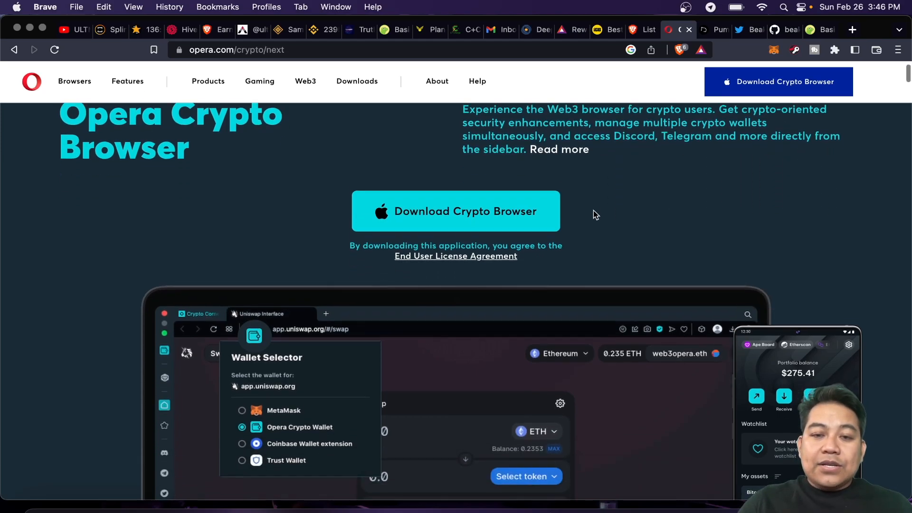
scroll("down", 3)
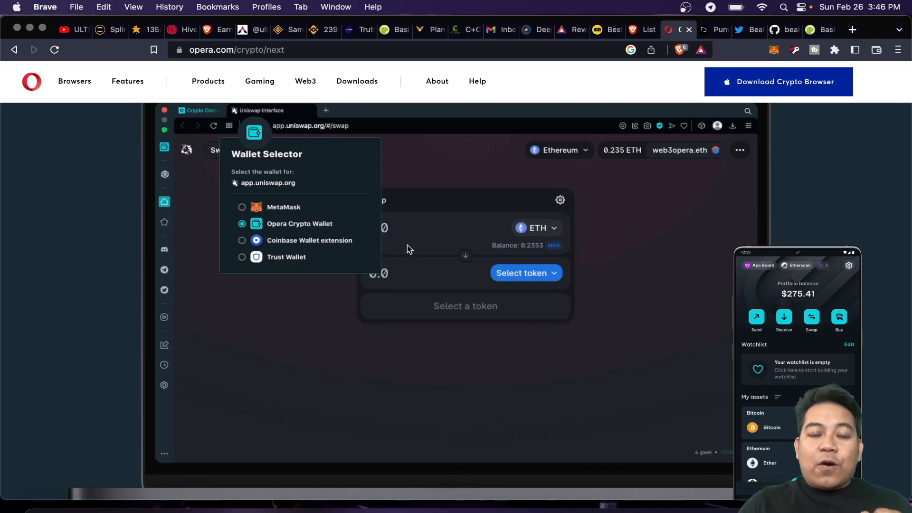
mouse_move(441, 232)
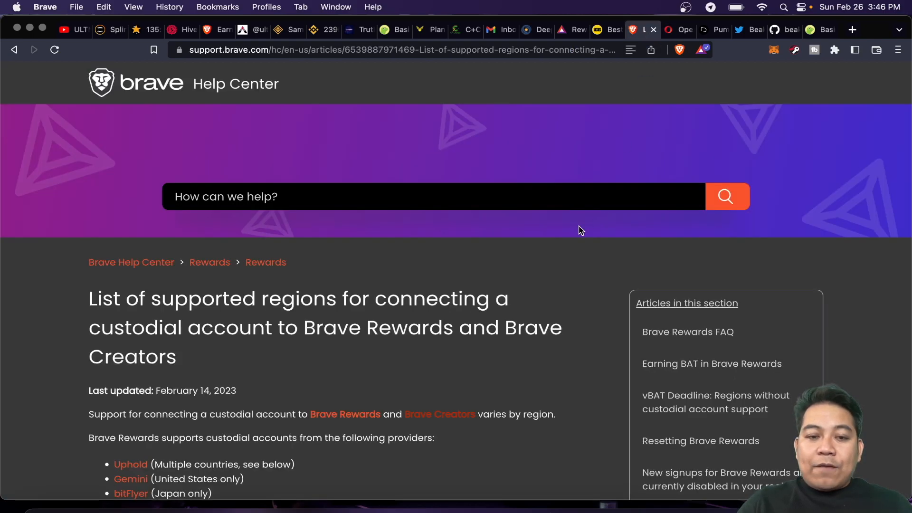
Step: Return to the iGeeksBlog article and scroll through Opera's availability table and conclusion
left_click(599, 29)
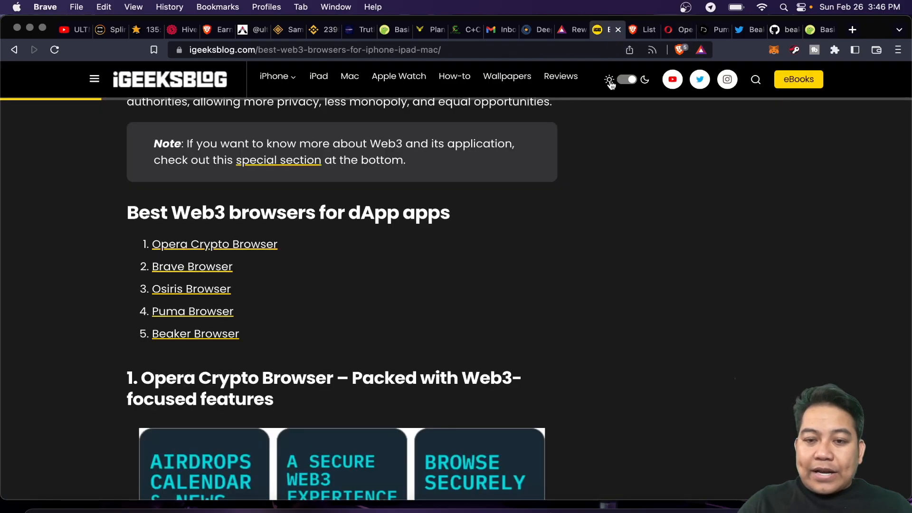
scroll("down", 3)
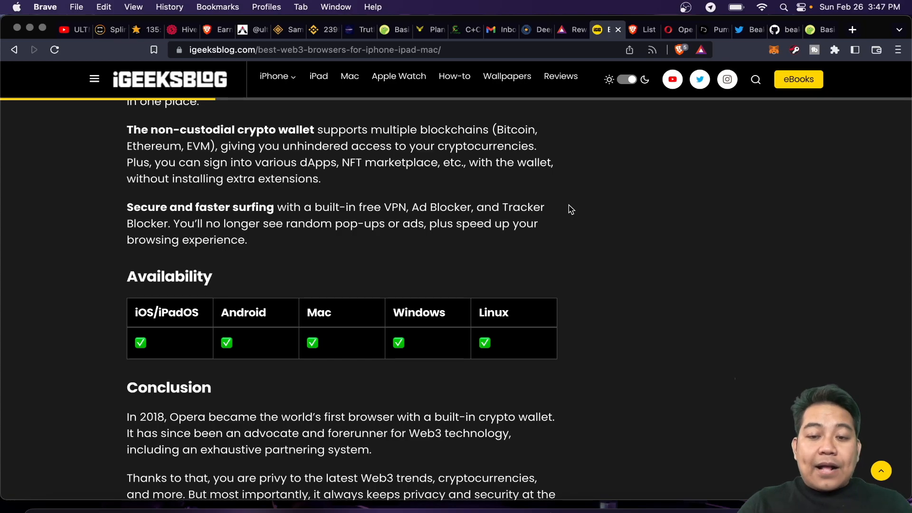
mouse_move(571, 226)
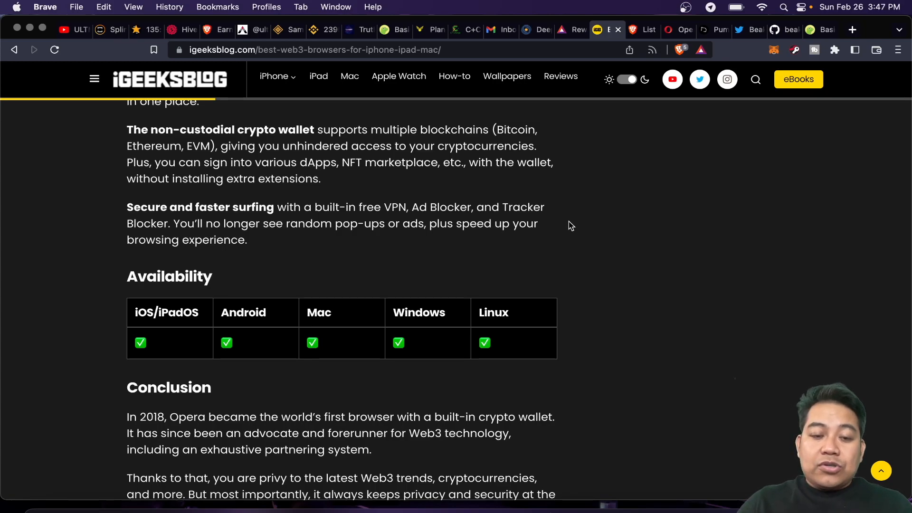
scroll("down", 3)
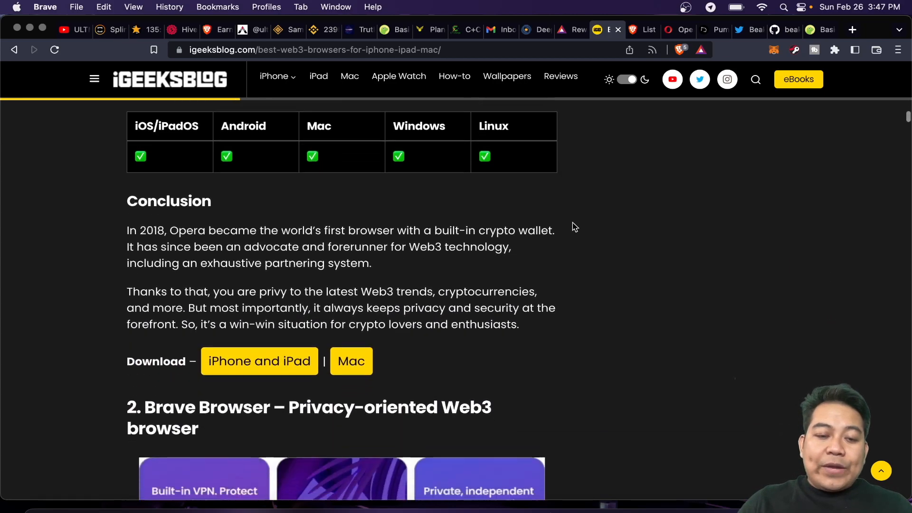
Step: Scroll through the Brave Browser section's introduction and screenshots
scroll("down", 3)
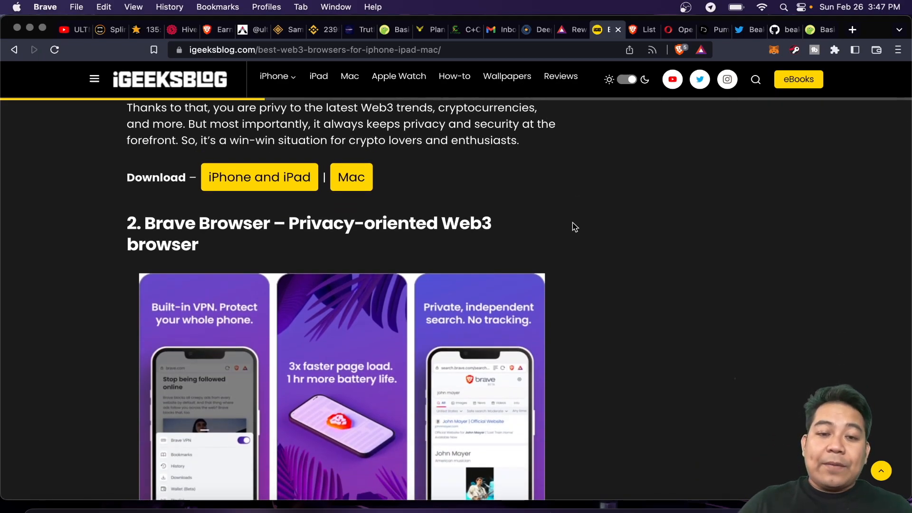
scroll("down", 3)
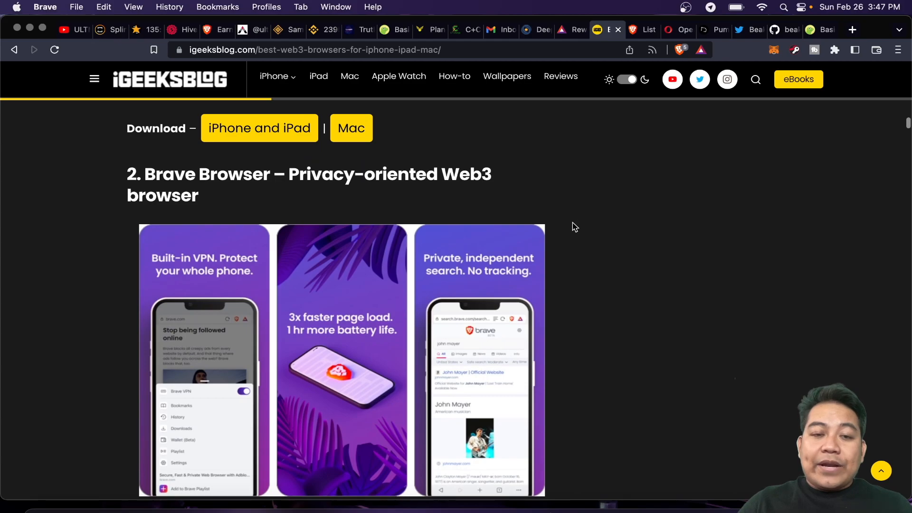
scroll("down", 3)
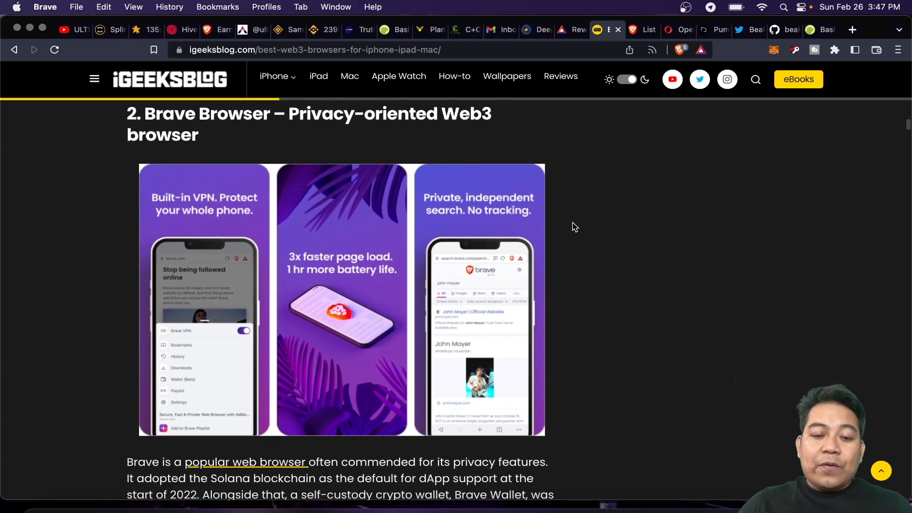
scroll("down", 3)
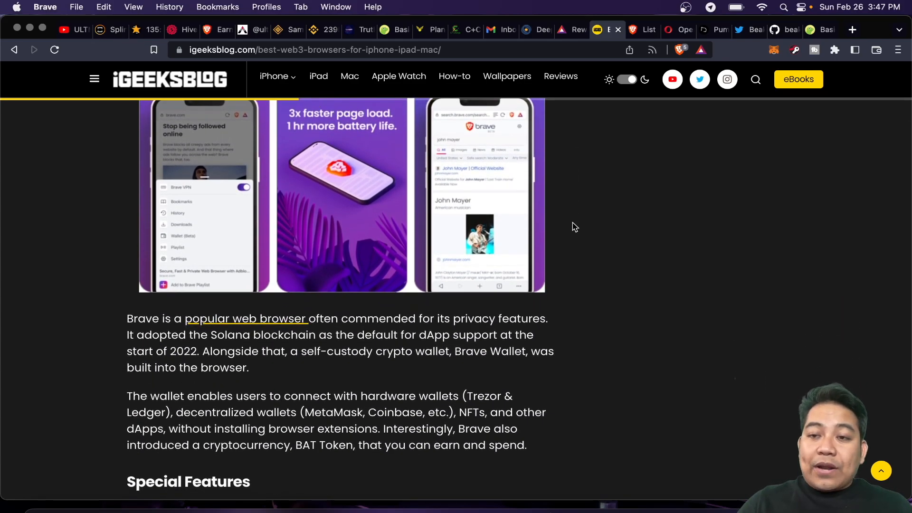
scroll("down", 3)
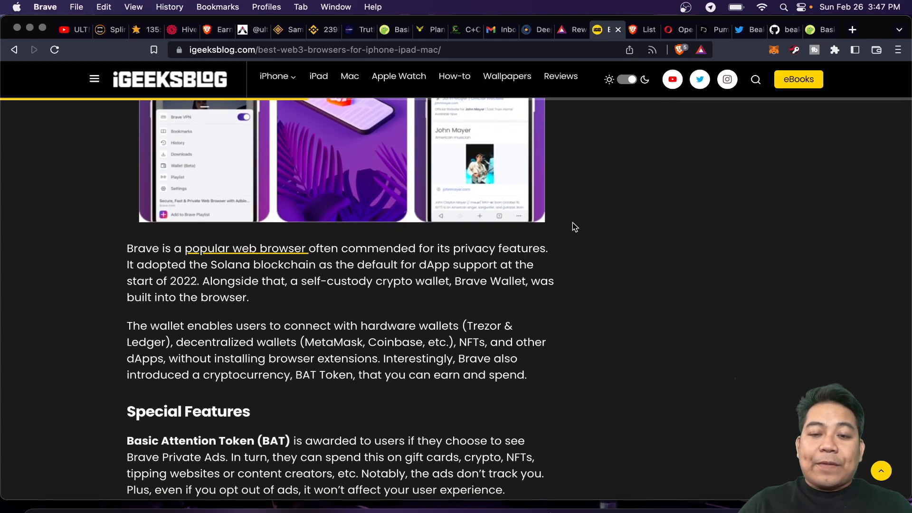
scroll("down", 3)
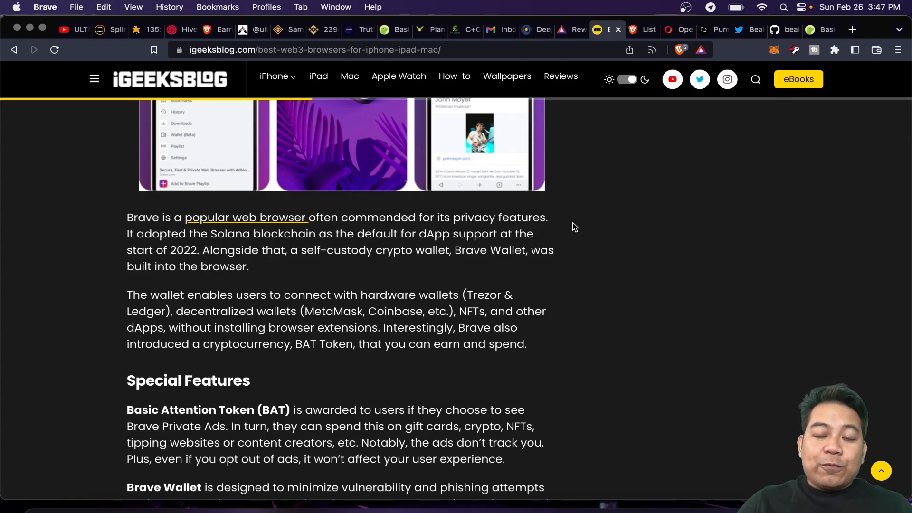
mouse_move(547, 240)
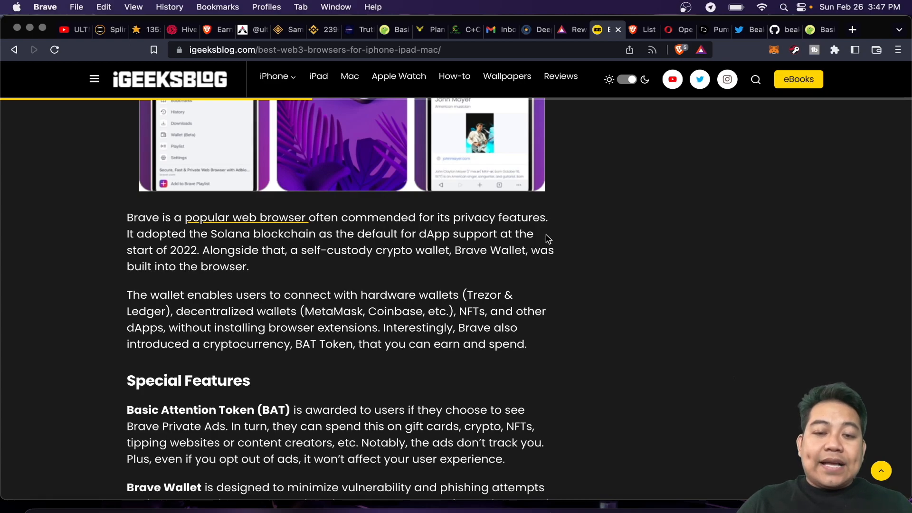
mouse_move(434, 275)
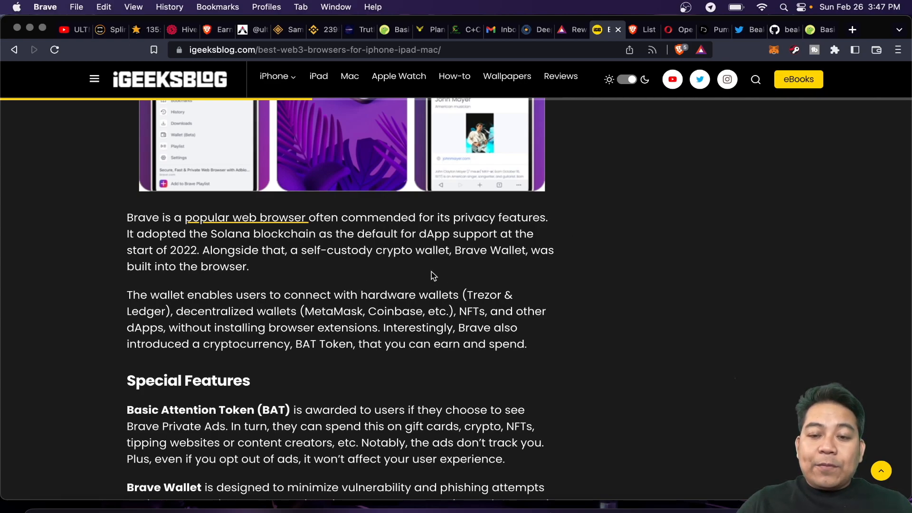
mouse_move(227, 283)
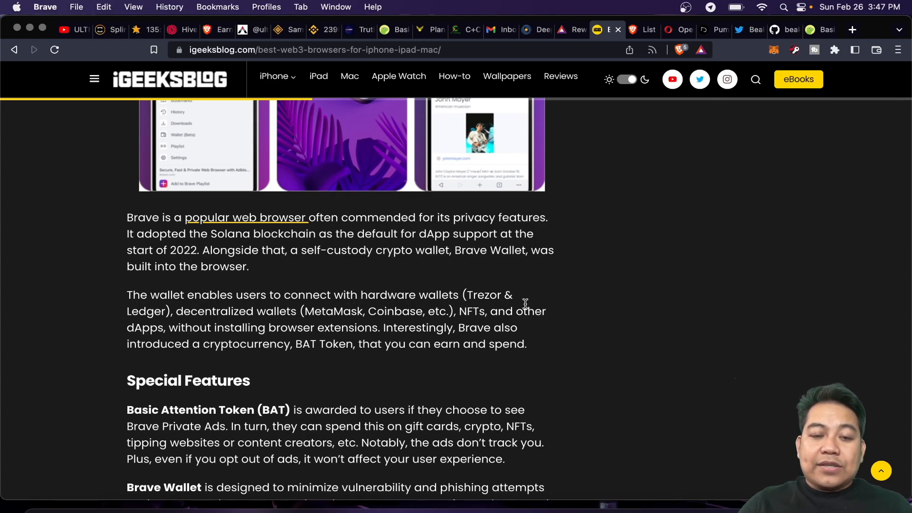
mouse_move(249, 313)
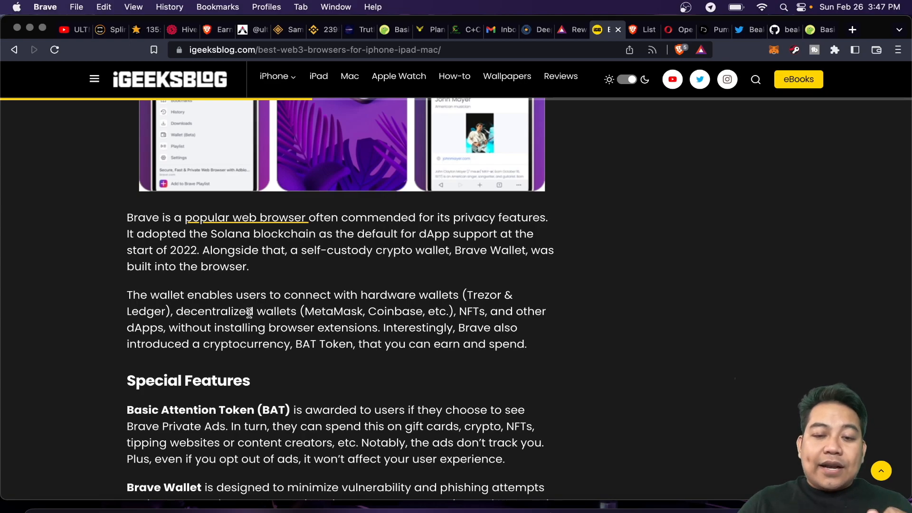
mouse_move(295, 315)
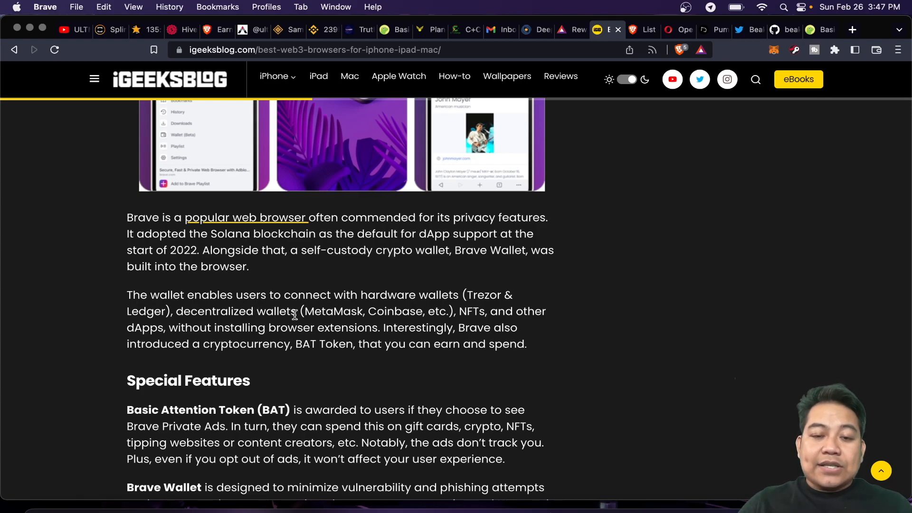
mouse_move(392, 319)
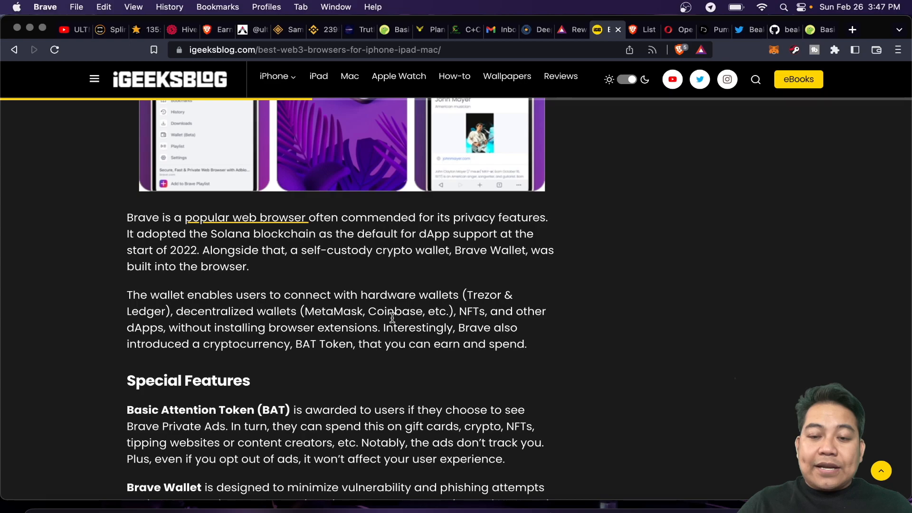
mouse_move(266, 332)
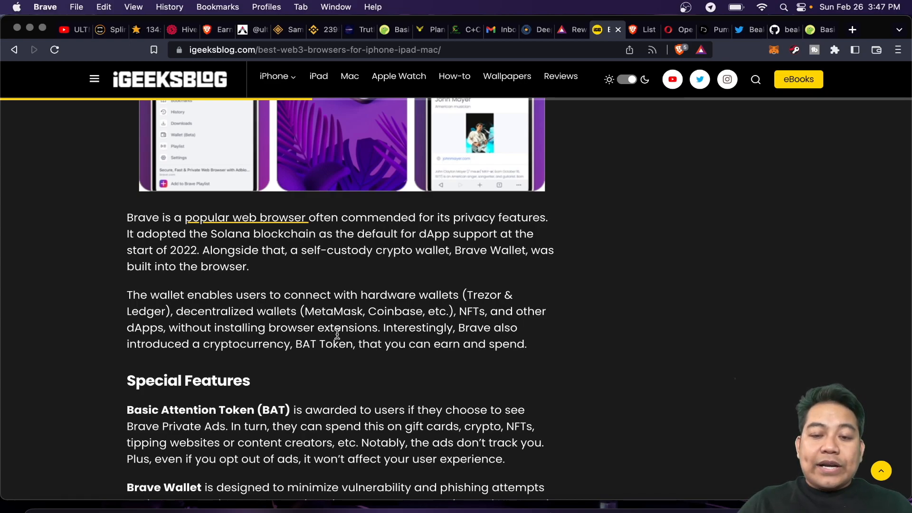
mouse_move(438, 341)
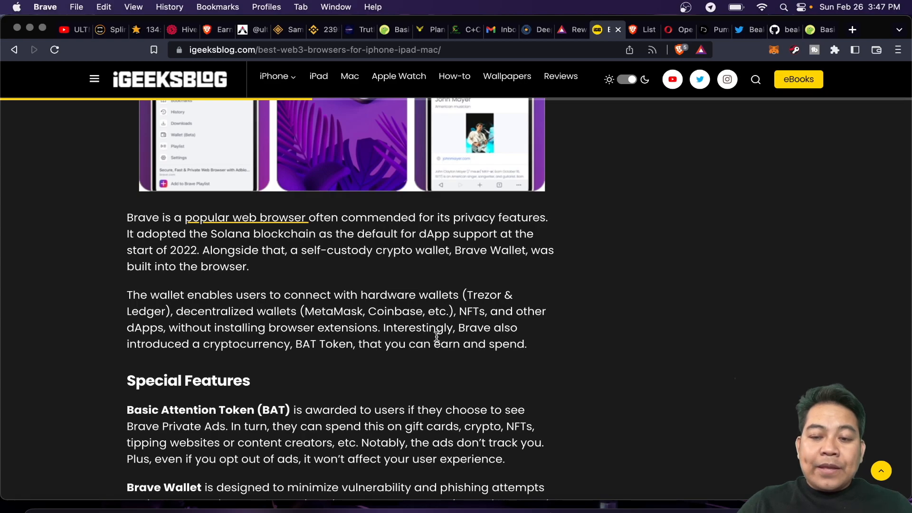
mouse_move(243, 344)
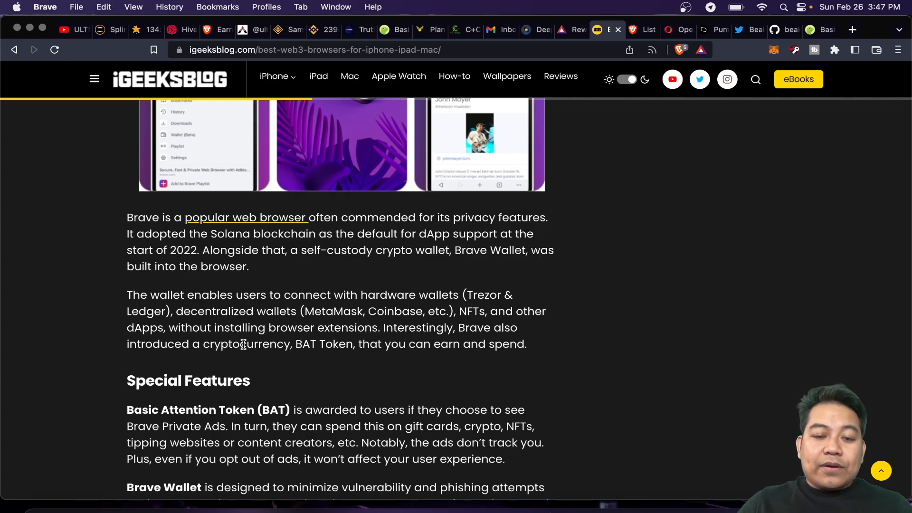
mouse_move(417, 357)
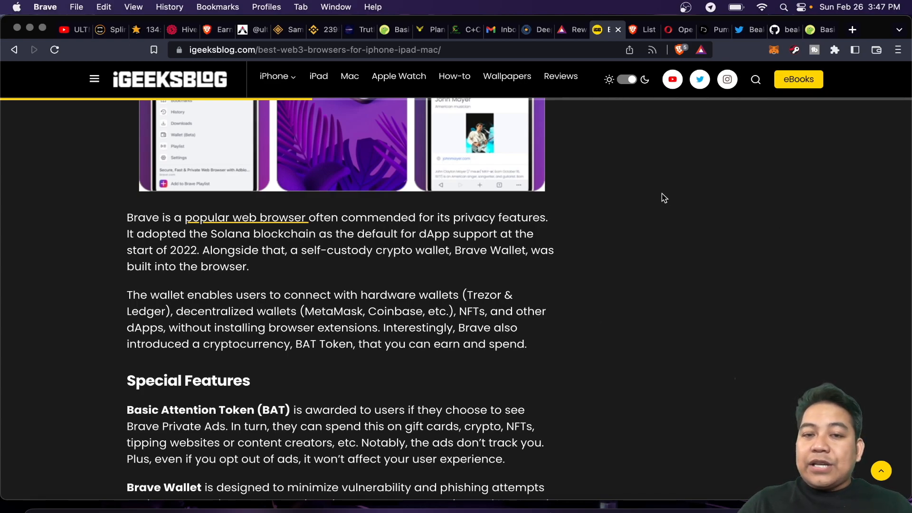
mouse_move(827, 85)
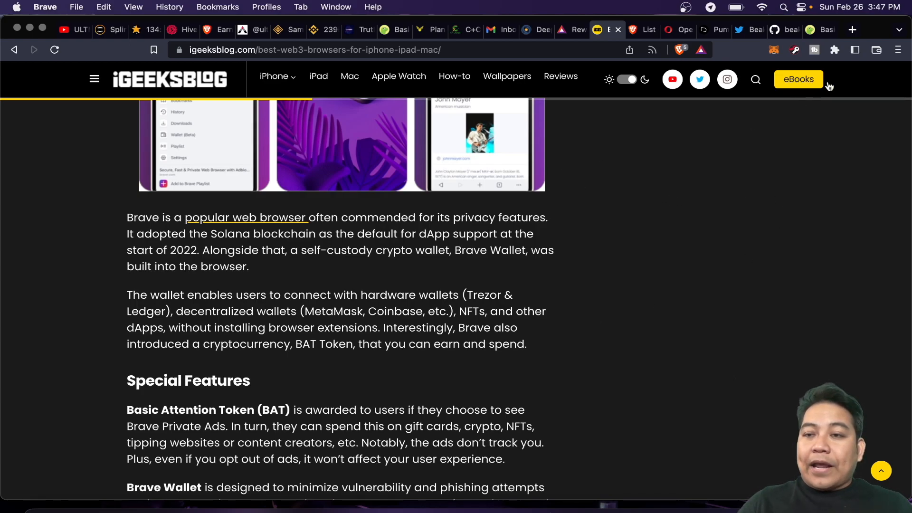
Step: Continue down the Brave section through its Special Features list to Extra perks
left_click(701, 50)
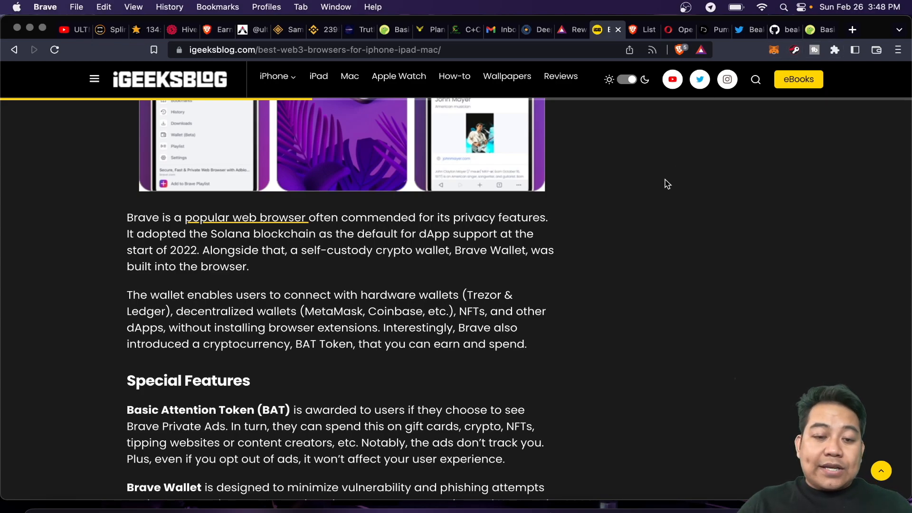
scroll("down", 3)
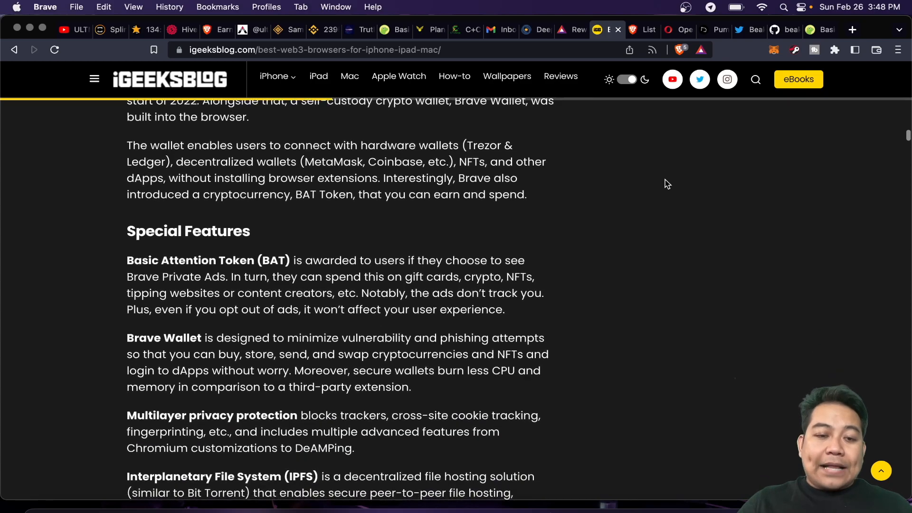
scroll("down", 3)
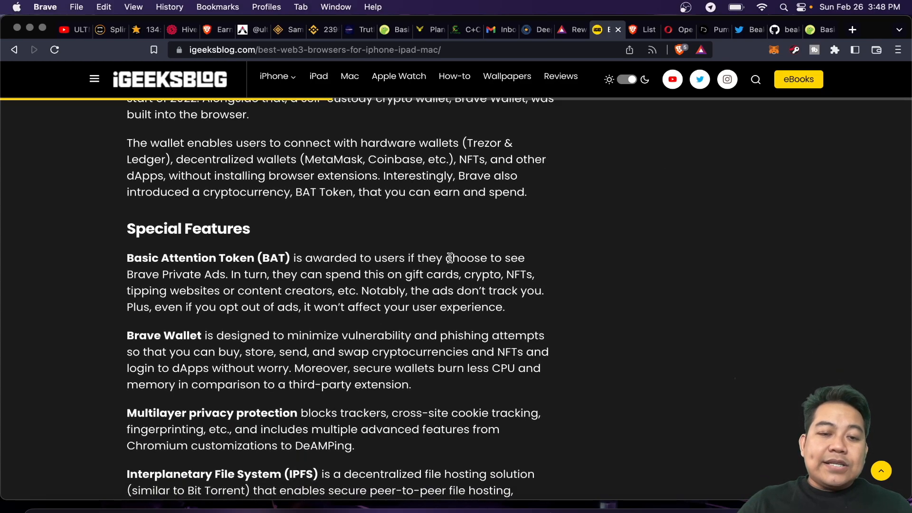
mouse_move(439, 265)
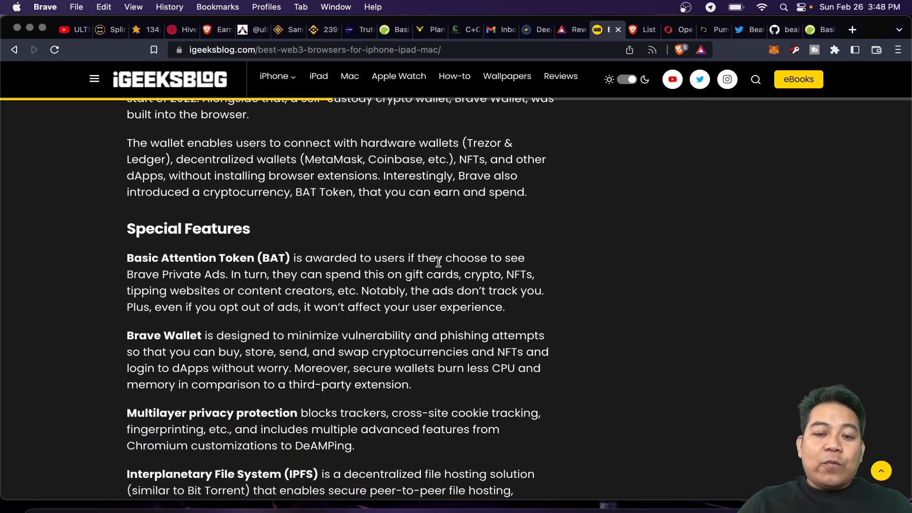
mouse_move(386, 274)
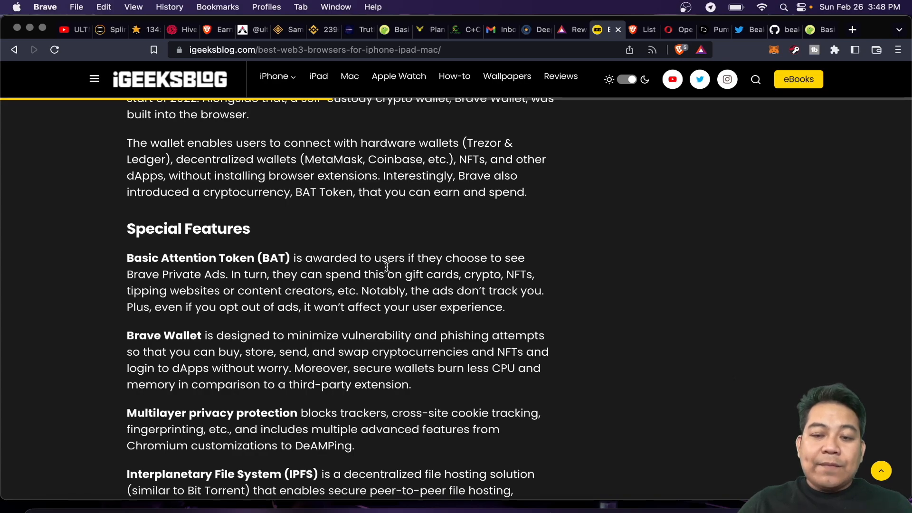
scroll("down", 3)
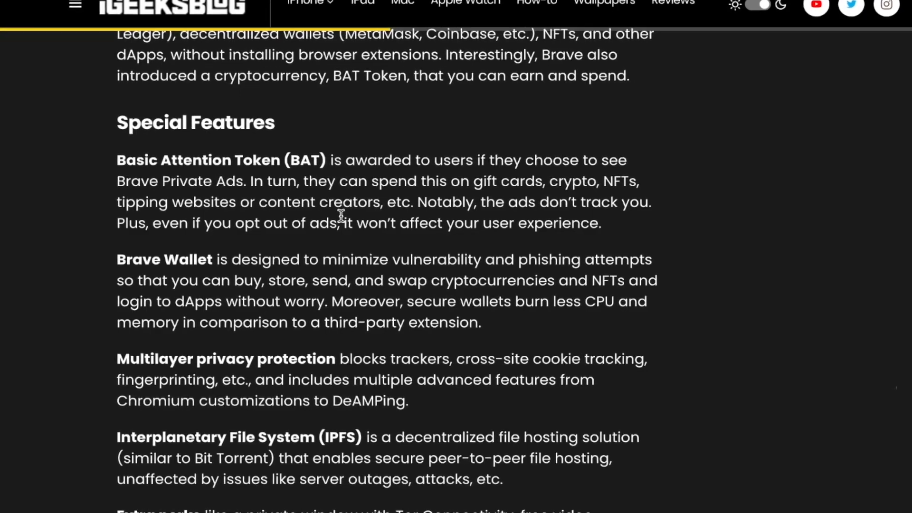
scroll("down", 3)
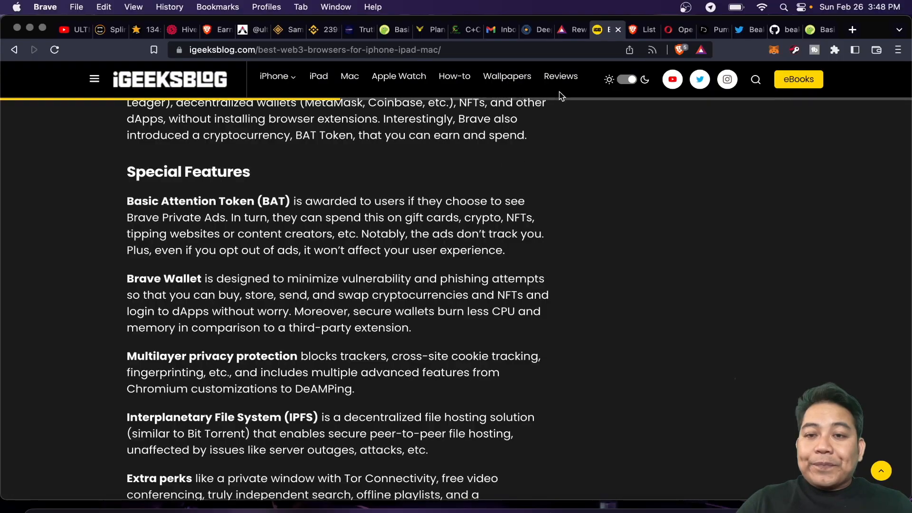
mouse_move(572, 33)
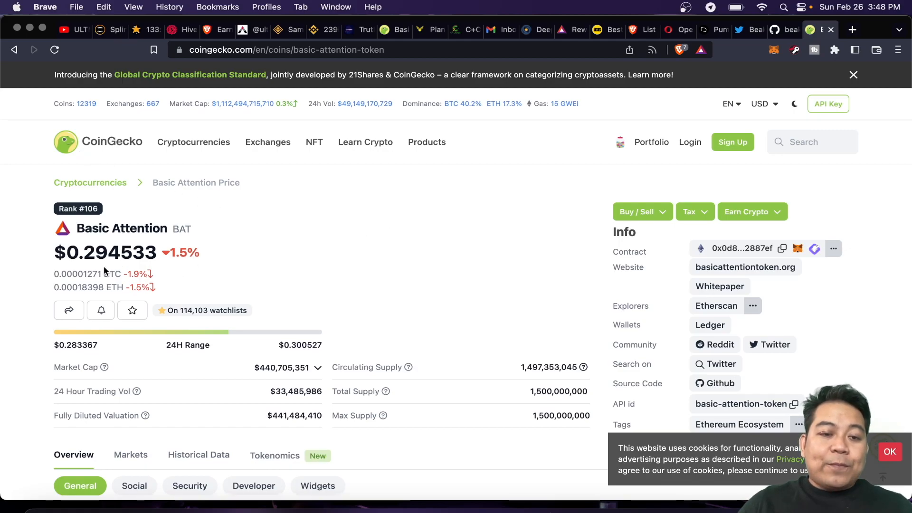
mouse_move(378, 274)
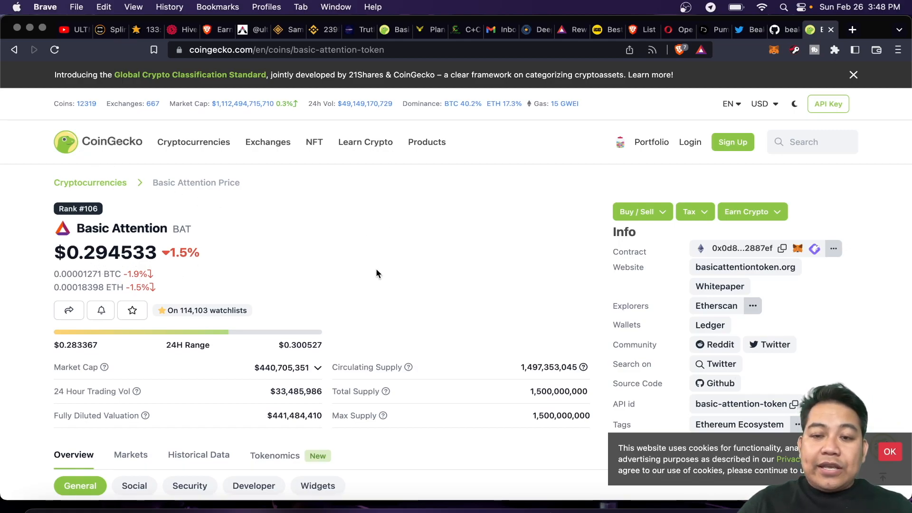
Step: Scroll the CoinGecko Basic Attention Token page down to its 24-hour price chart
scroll("down", 3)
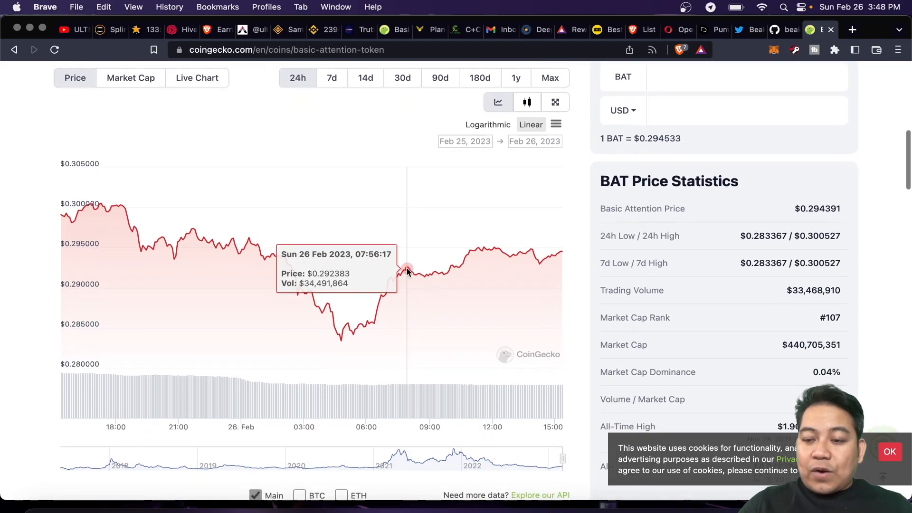
scroll("down", 3)
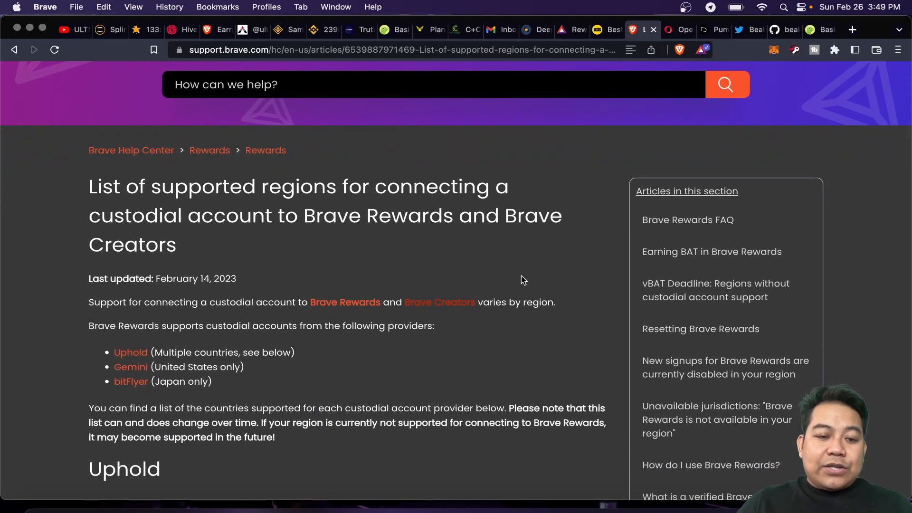
Step: Scroll the Brave Help Center supported-regions article down through the Uphold country list
scroll("down", 3)
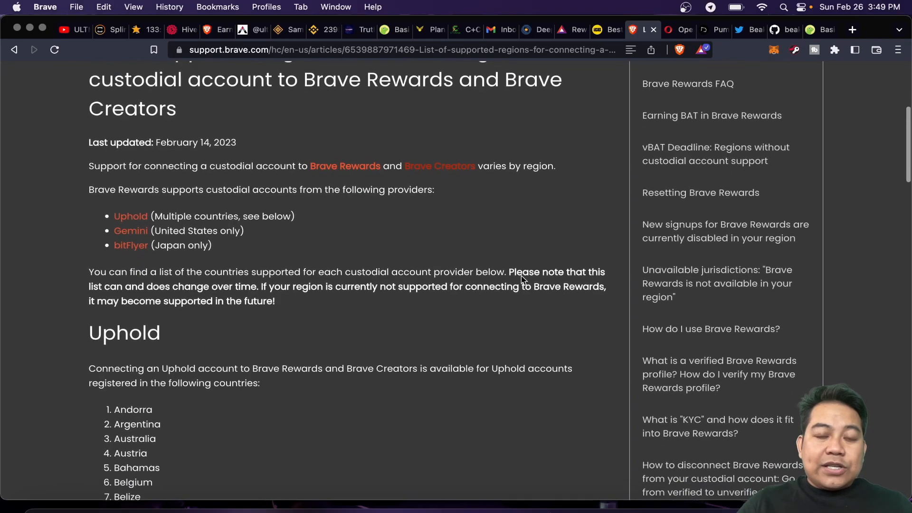
scroll("down", 3)
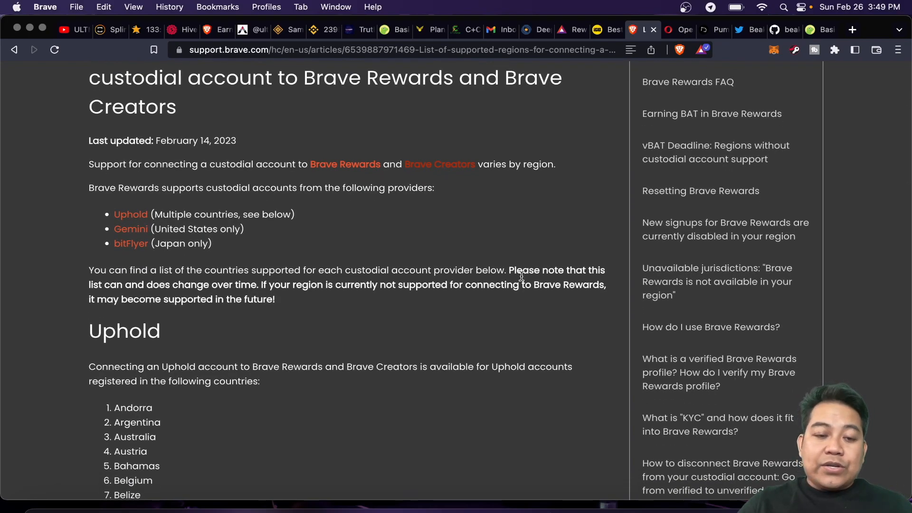
scroll("down", 3)
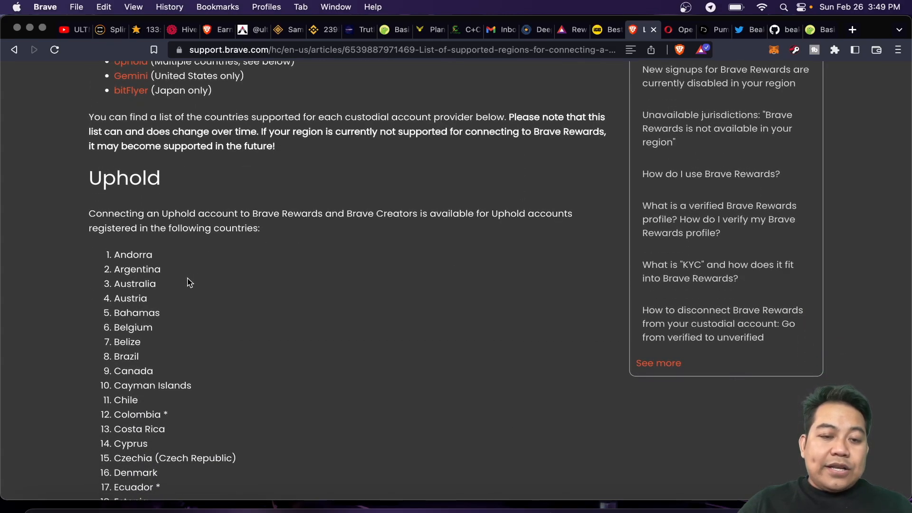
scroll("down", 3)
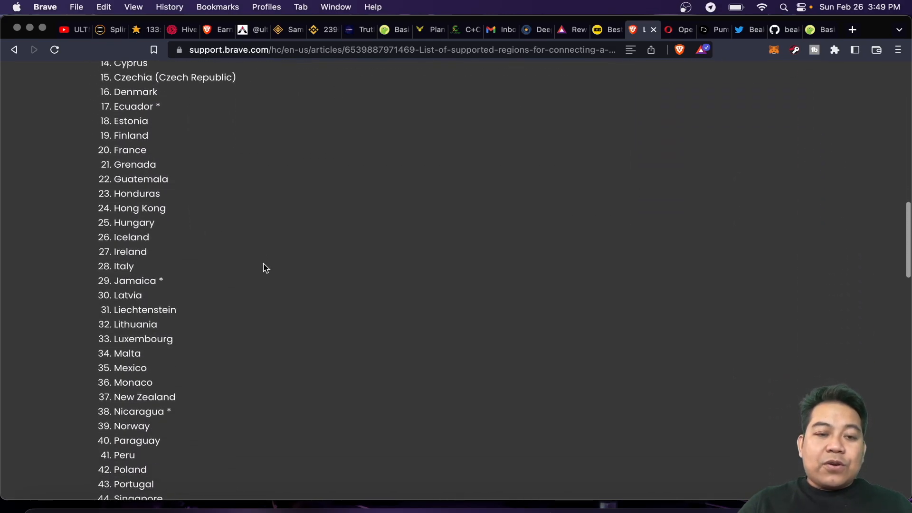
scroll("down", 3)
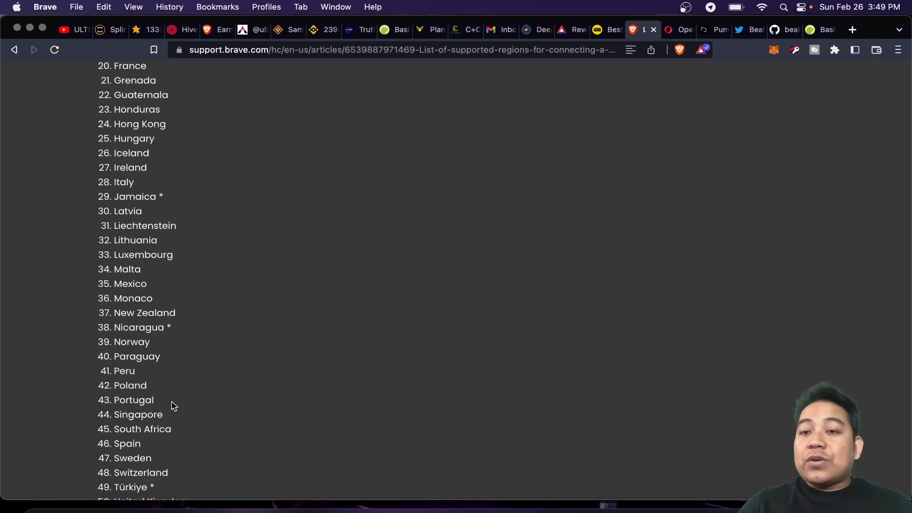
mouse_move(651, 105)
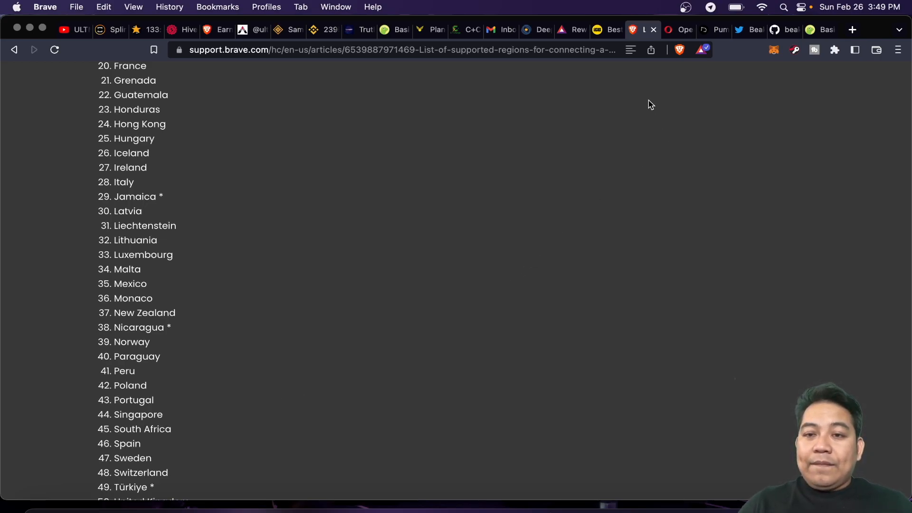
scroll("down", 3)
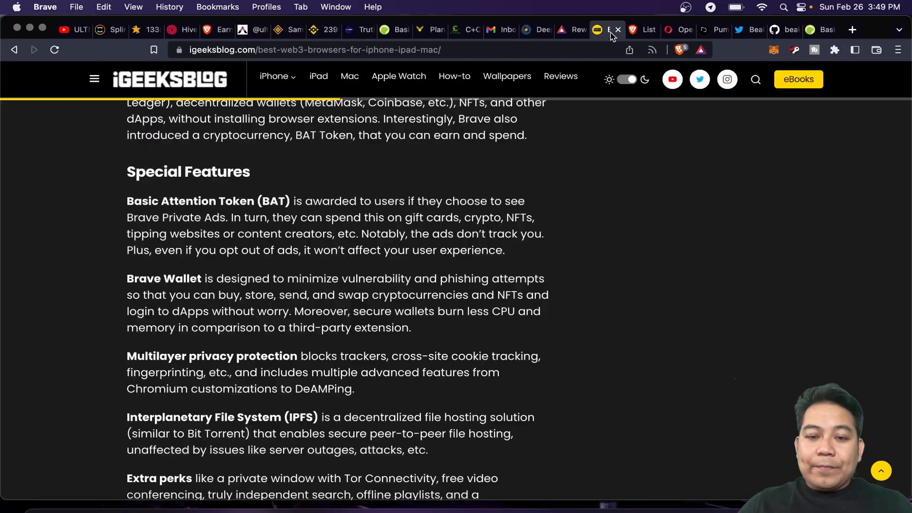
Step: Scroll past Brave's availability table and conclusion to the Osiris Browser heading and screenshots
scroll("down", 3)
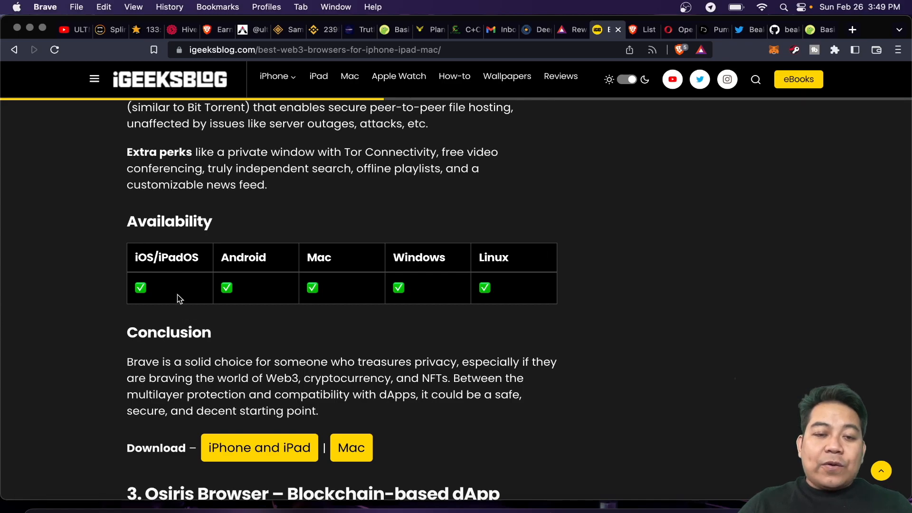
mouse_move(433, 300)
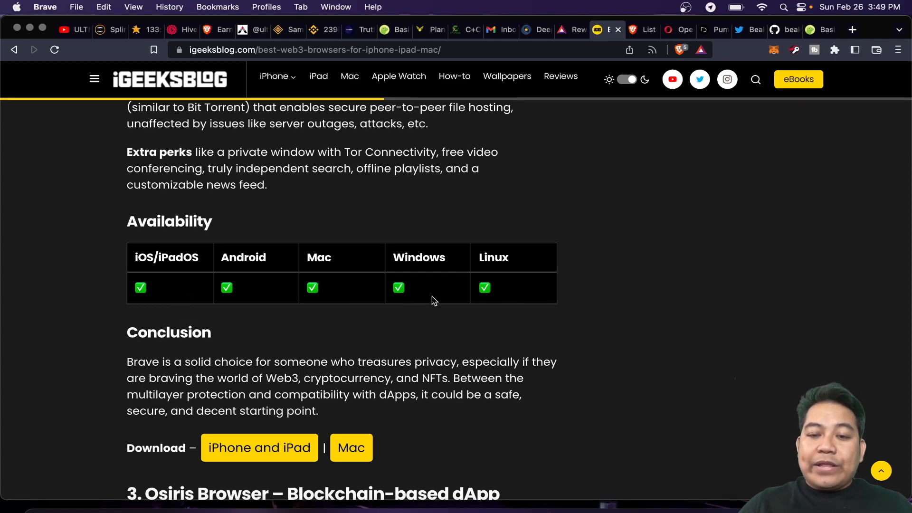
scroll("down", 3)
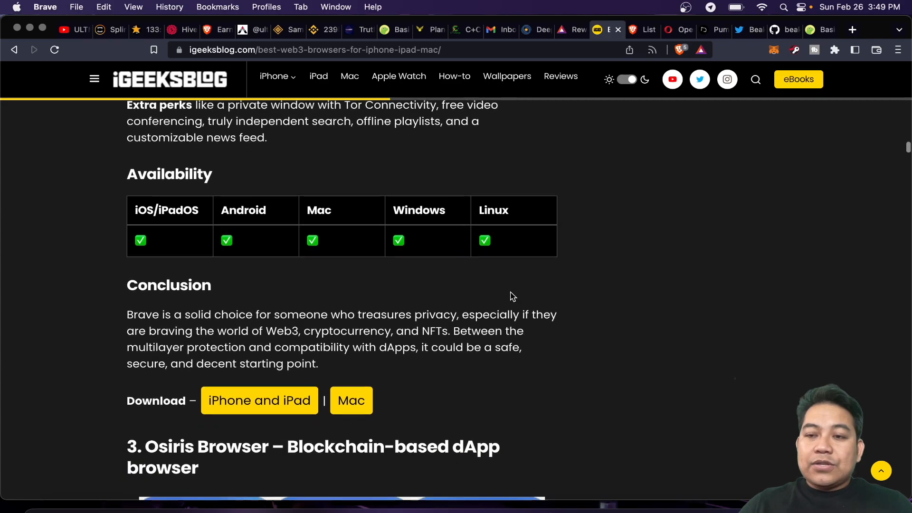
scroll("down", 3)
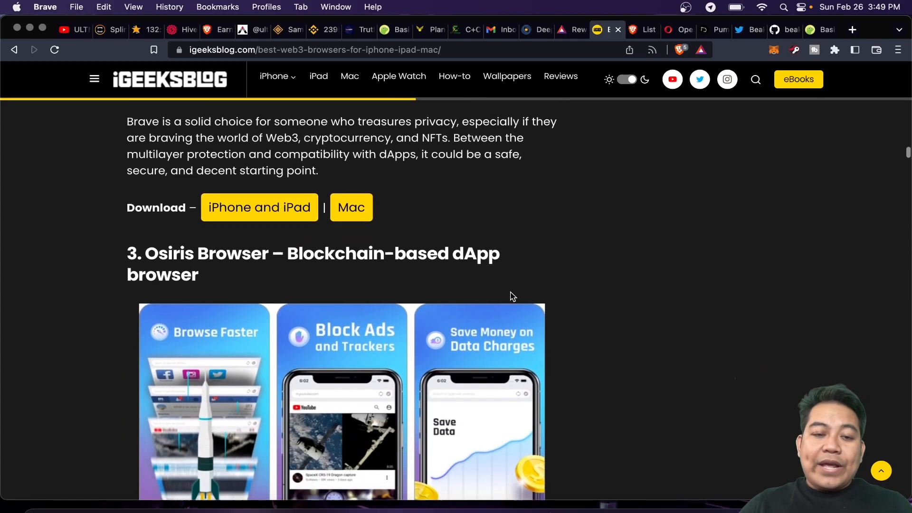
scroll("down", 3)
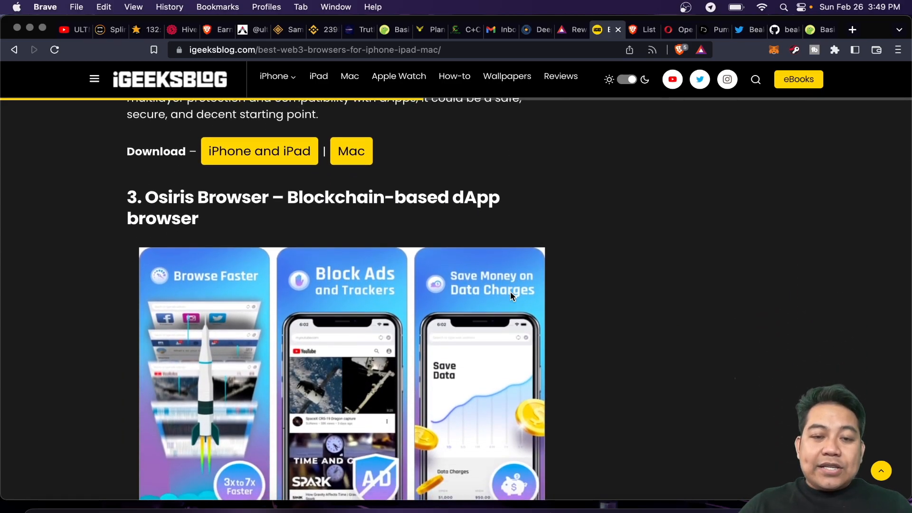
scroll("down", 3)
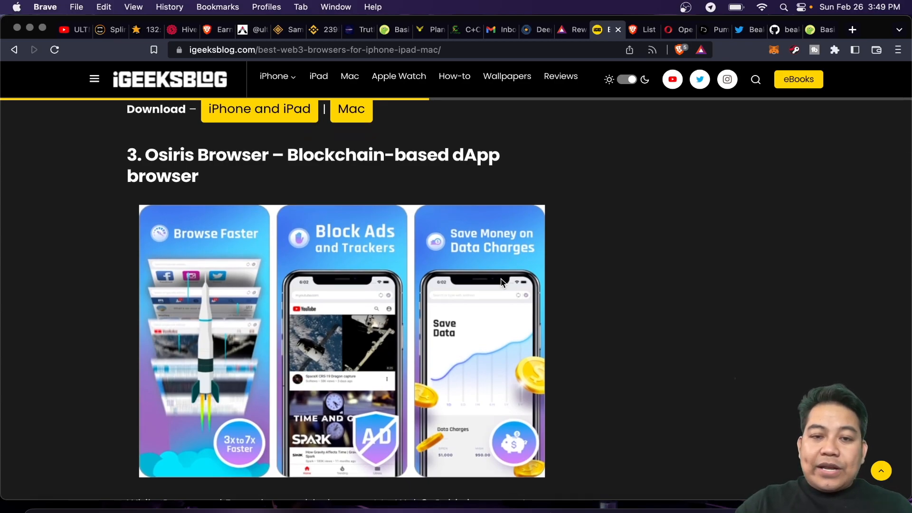
scroll("down", 3)
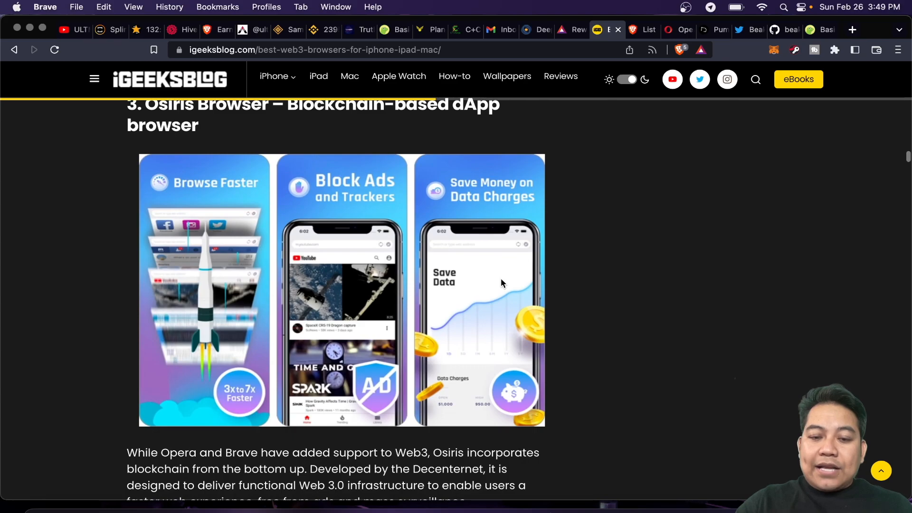
scroll("down", 3)
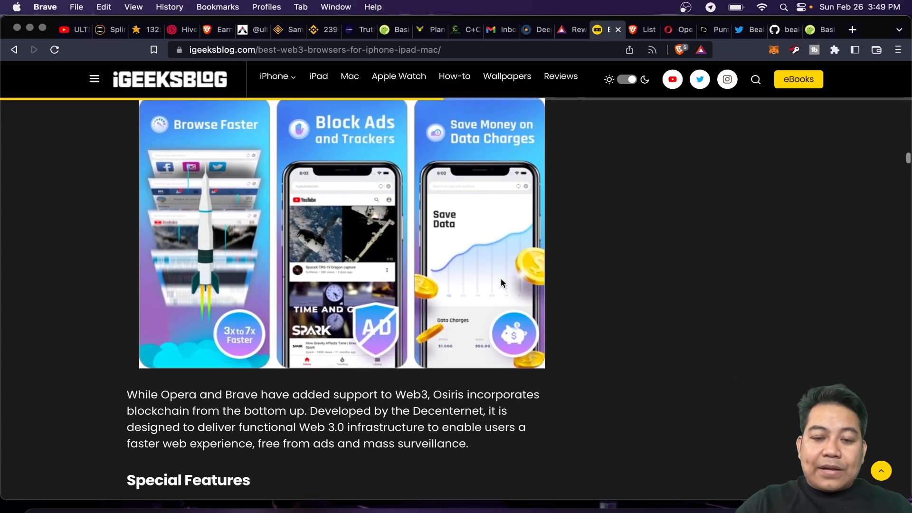
mouse_move(215, 400)
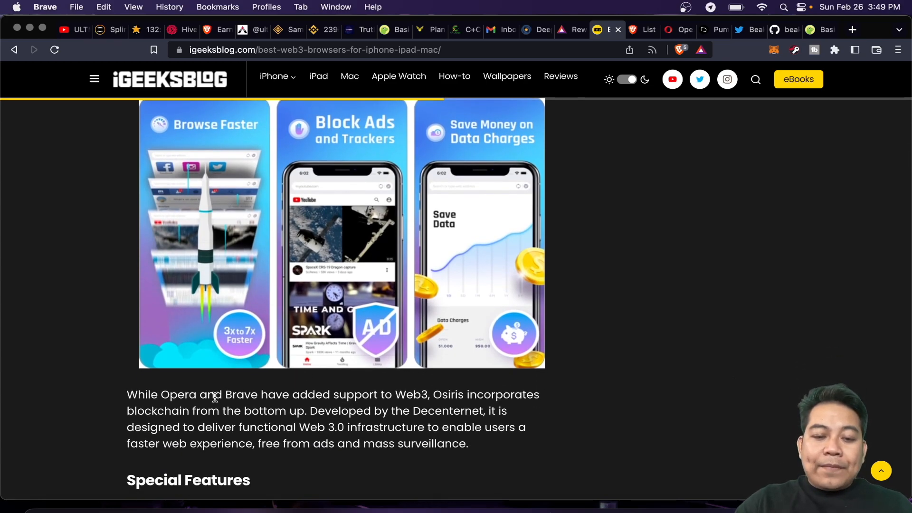
mouse_move(381, 407)
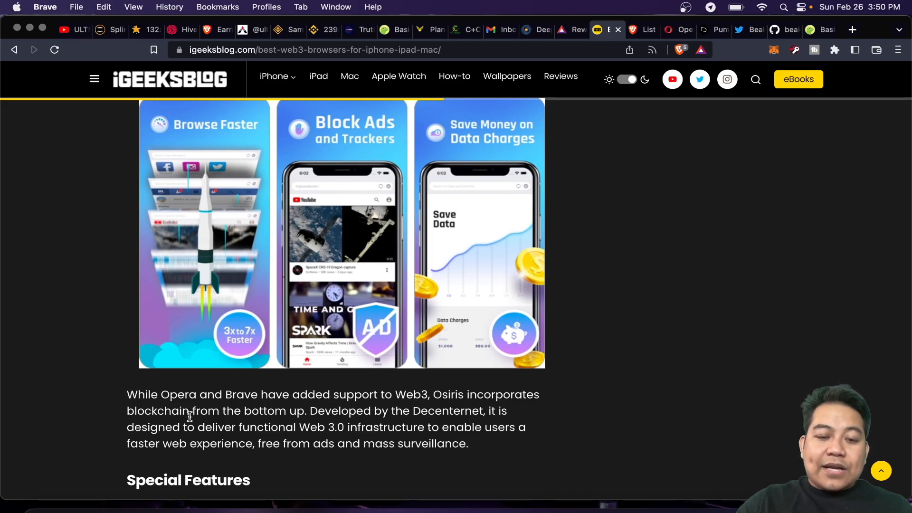
mouse_move(364, 423)
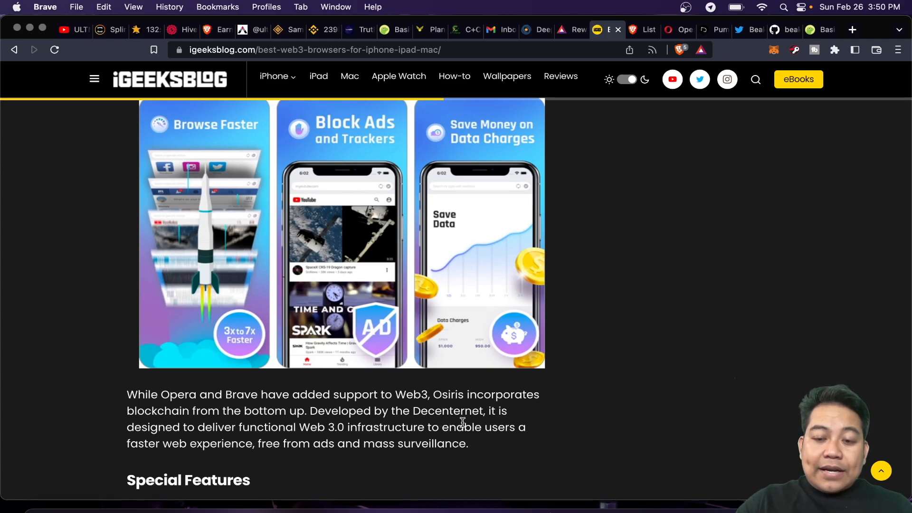
mouse_move(302, 434)
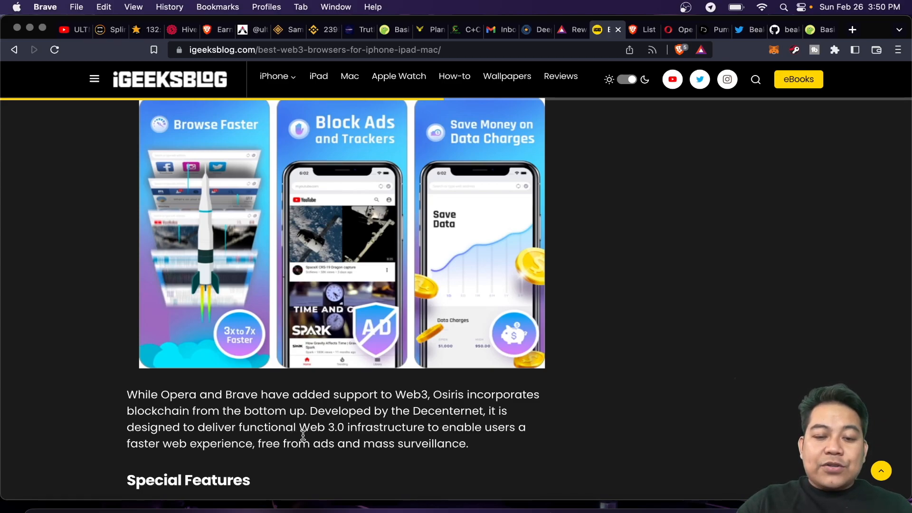
mouse_move(487, 446)
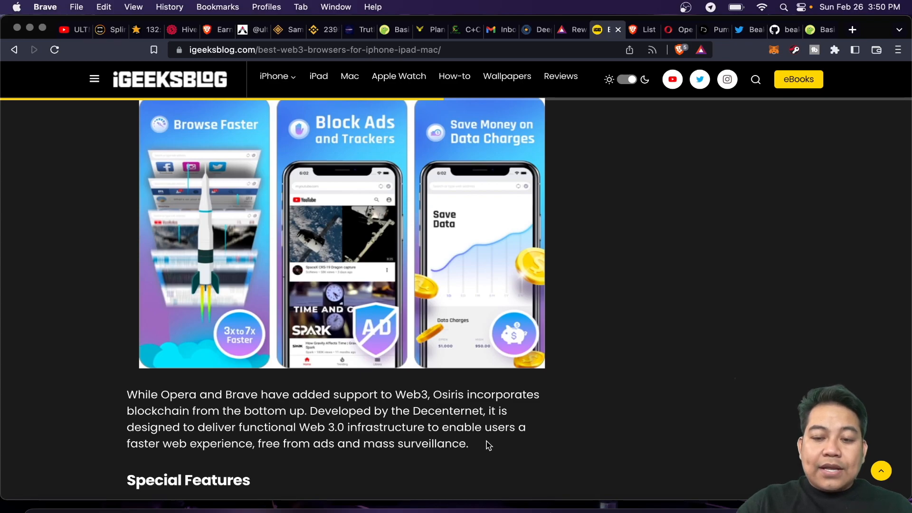
mouse_move(270, 444)
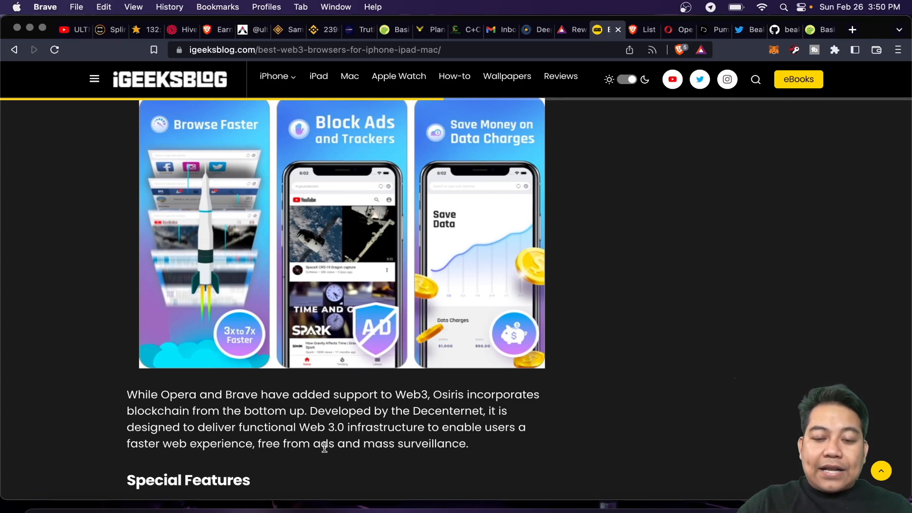
Step: Scroll through Osiris Browser's features, availability and conclusion to the Puma Browser heading, then switch to the Puma Browser site
scroll("down", 3)
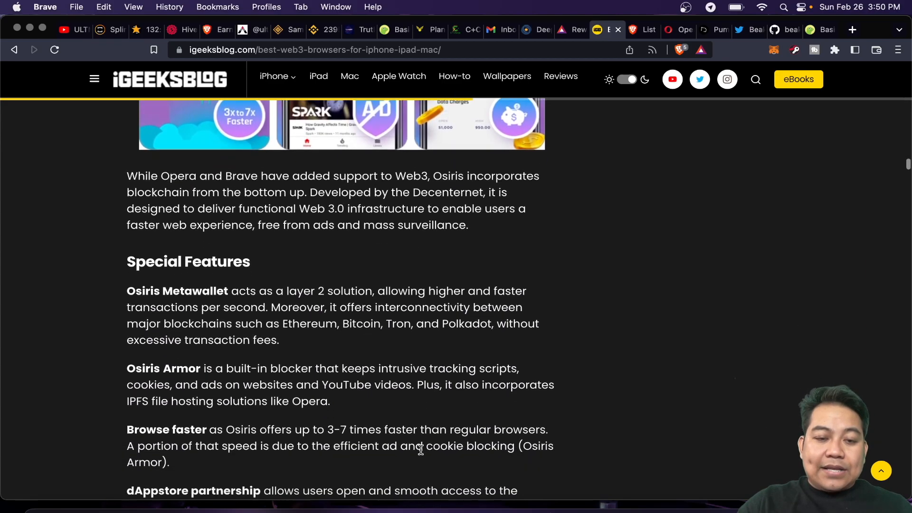
scroll("down", 3)
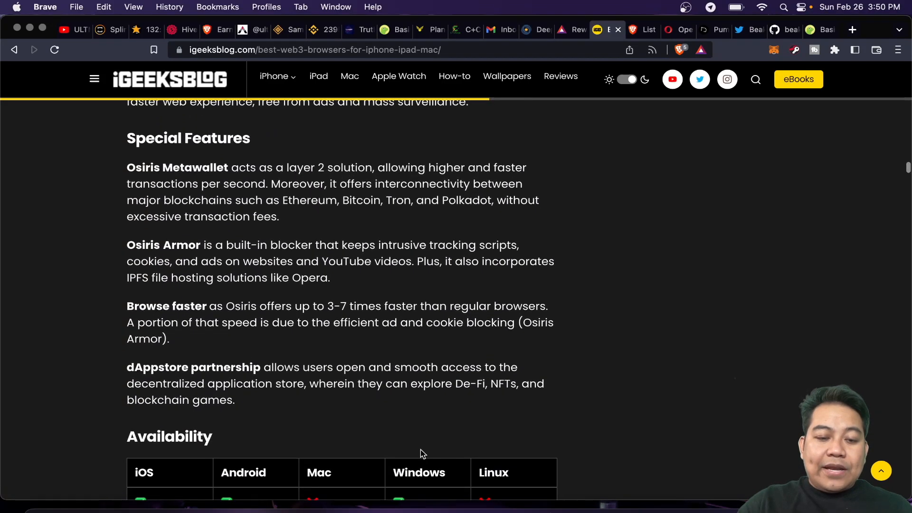
scroll("down", 3)
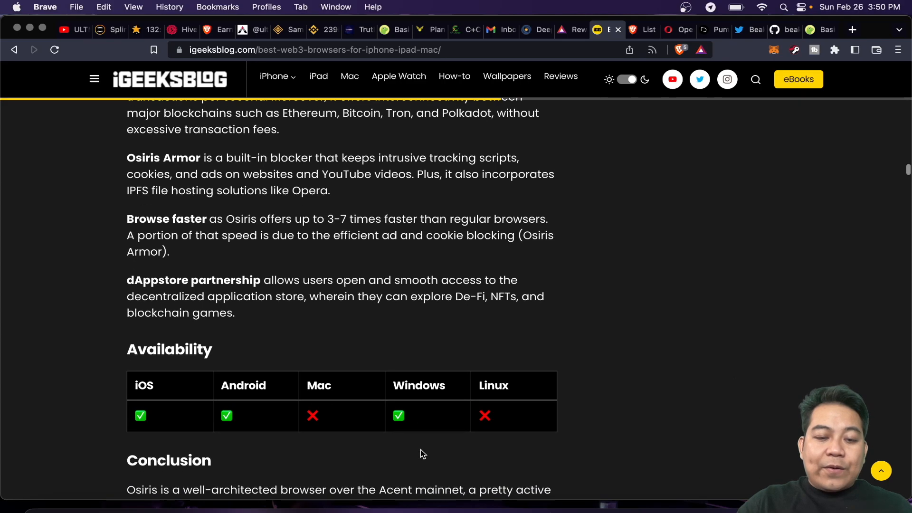
mouse_move(426, 432)
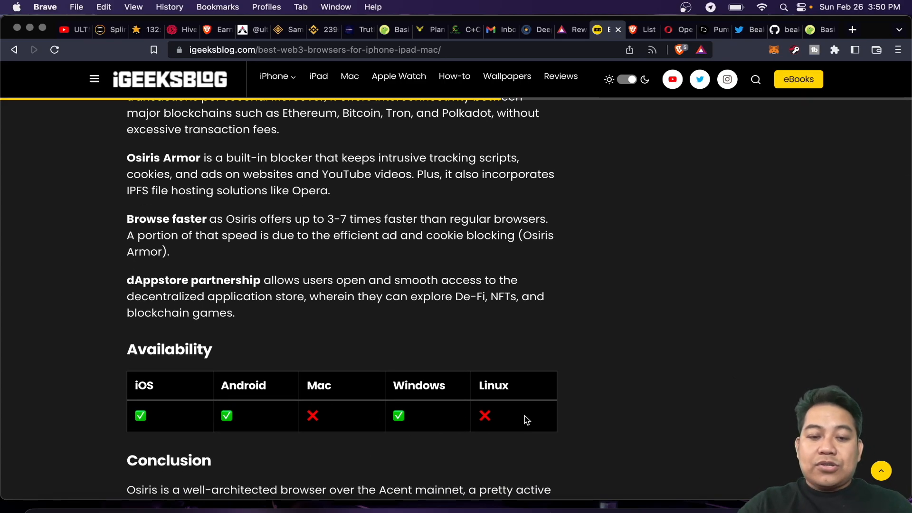
scroll("down", 3)
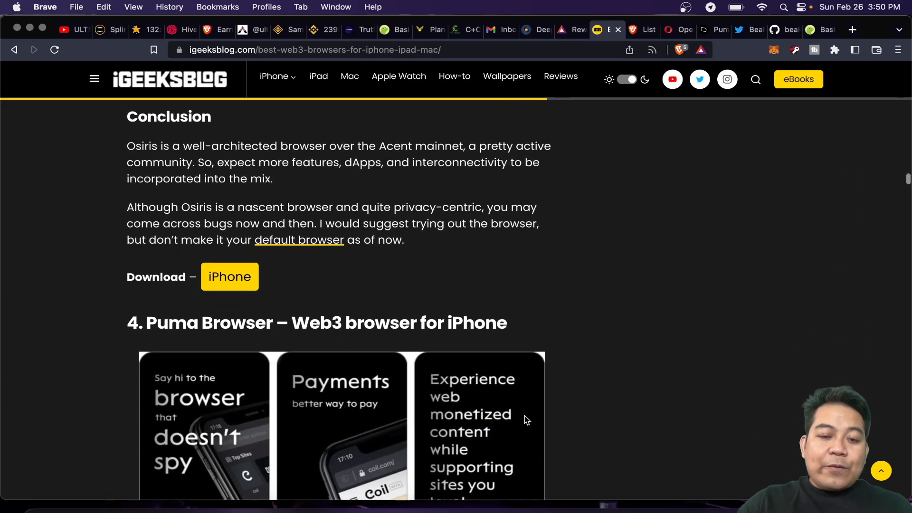
scroll("down", 3)
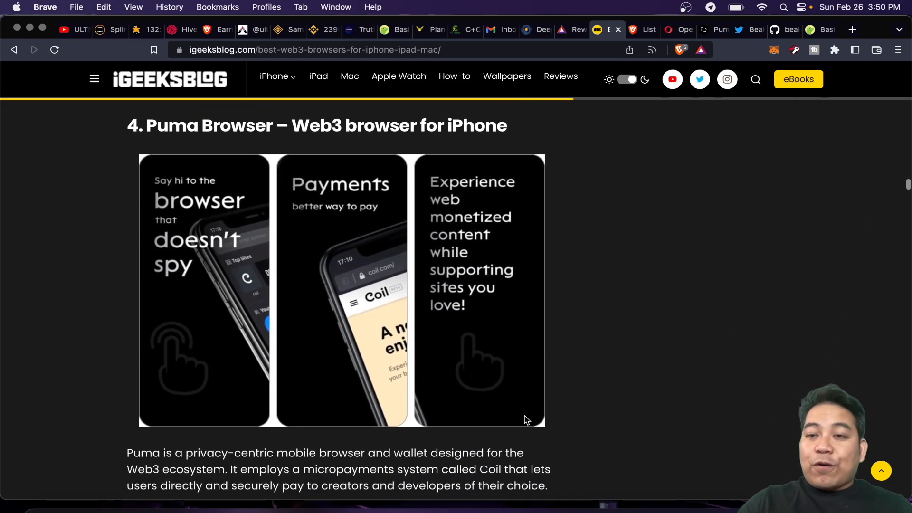
scroll("down", 3)
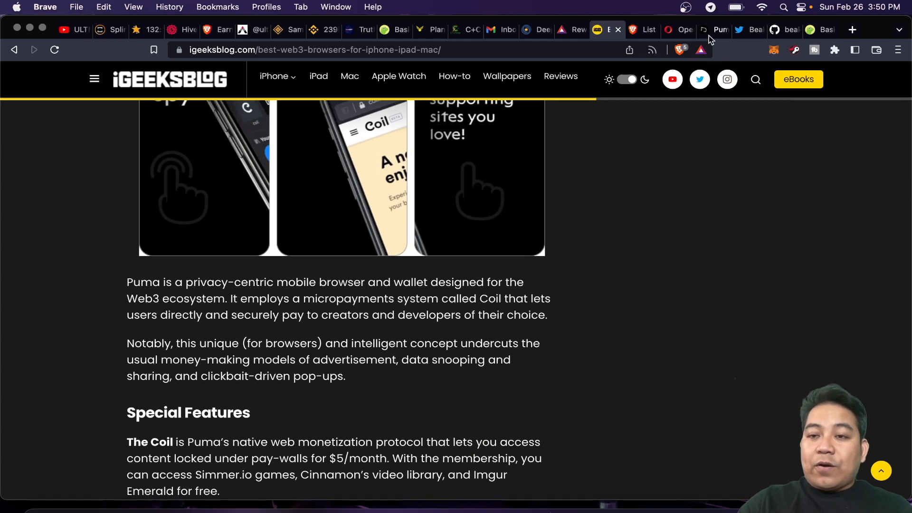
left_click(719, 30)
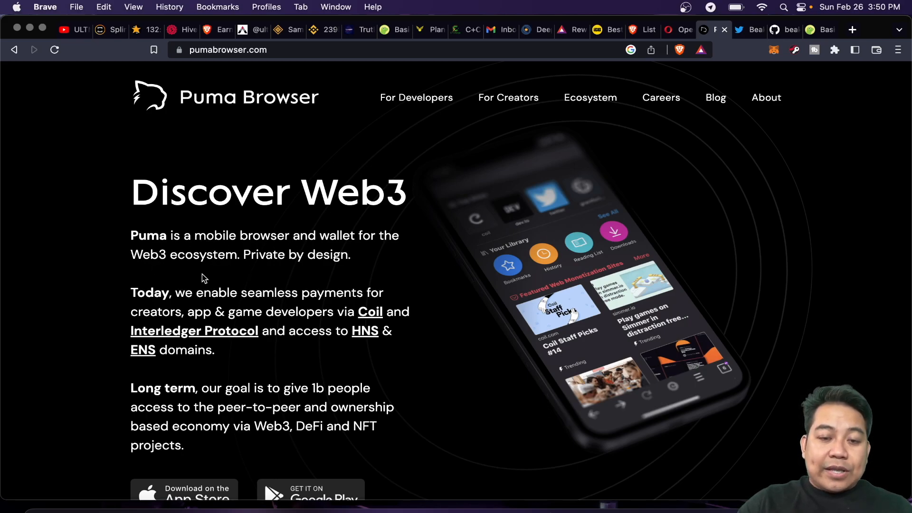
Step: Scroll the Puma Browser homepage to its app store links, then return to the iGeeksBlog article's Puma section
scroll("down", 3)
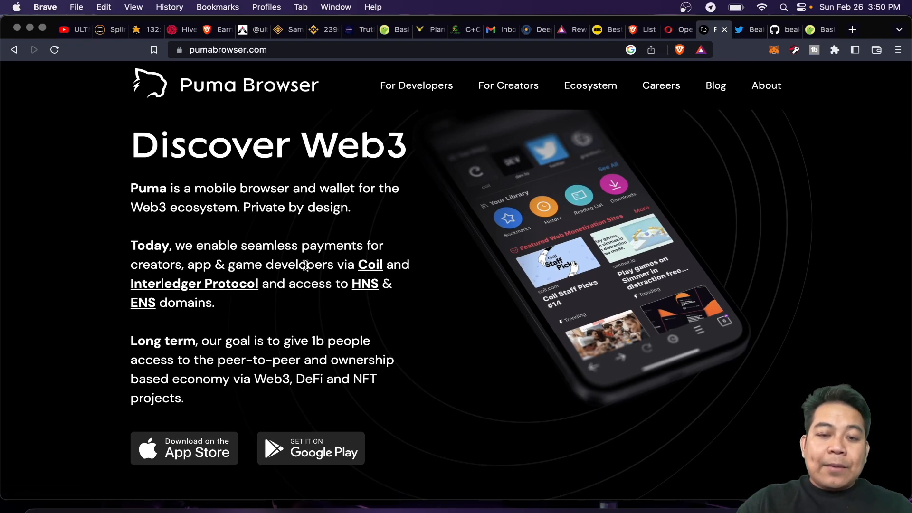
mouse_move(251, 285)
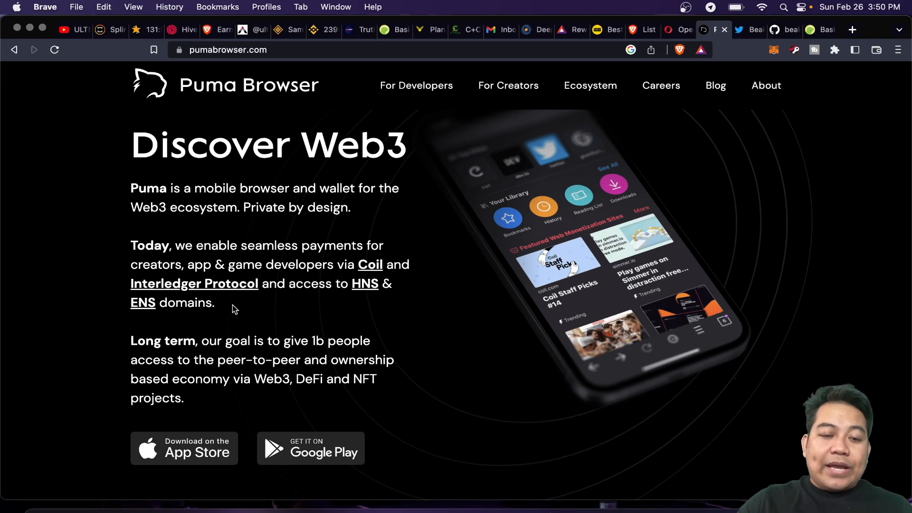
scroll("down", 3)
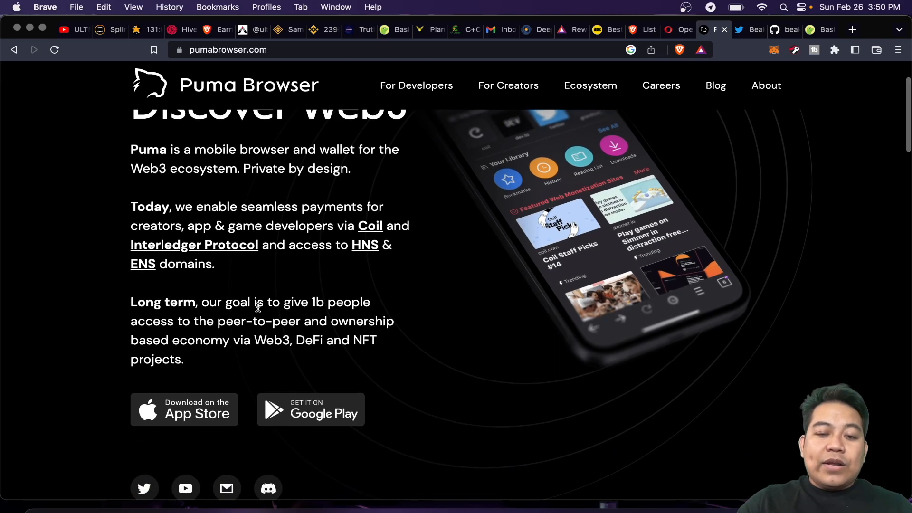
mouse_move(249, 327)
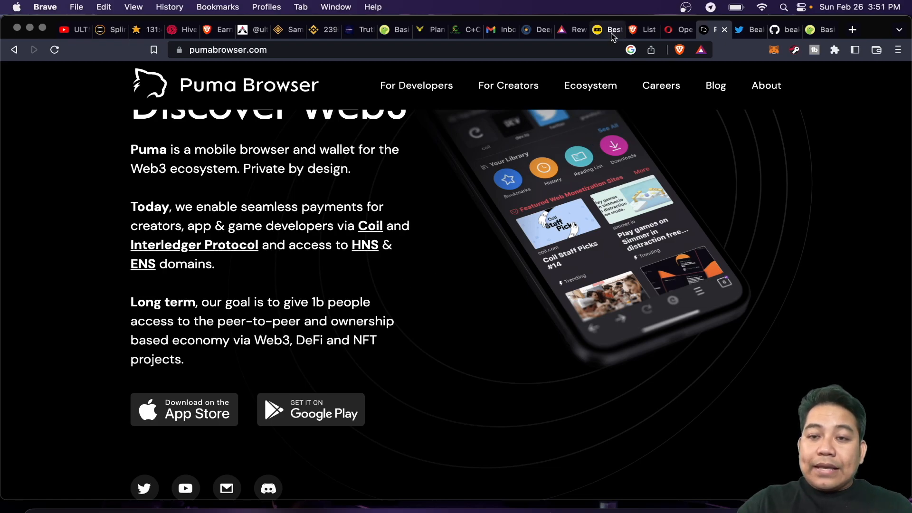
left_click(608, 29)
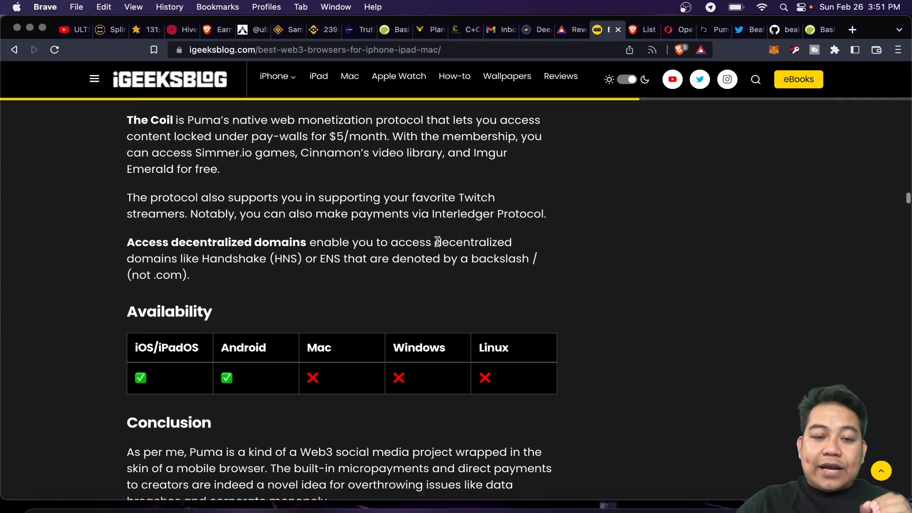
Step: Read down through Puma's availability table and conclusion, then switch to Beaker Browser's Twitter profile
scroll("down", 3)
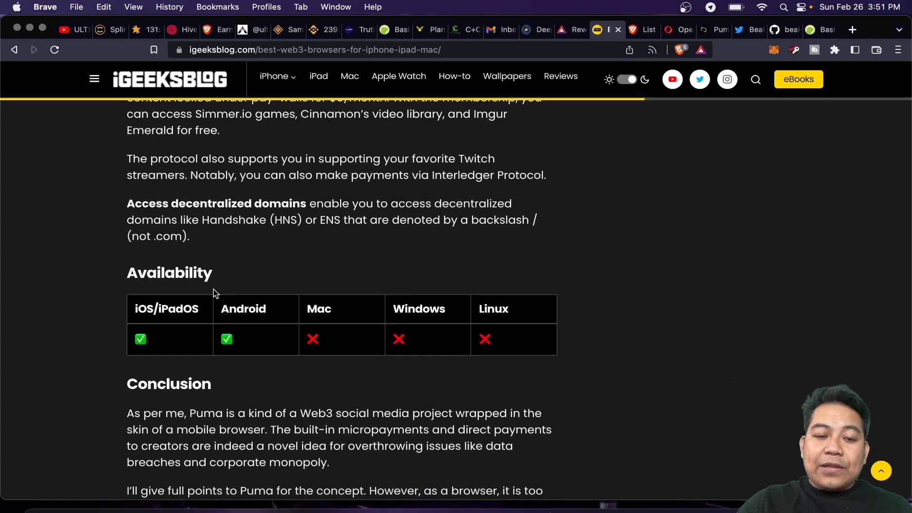
scroll("down", 3)
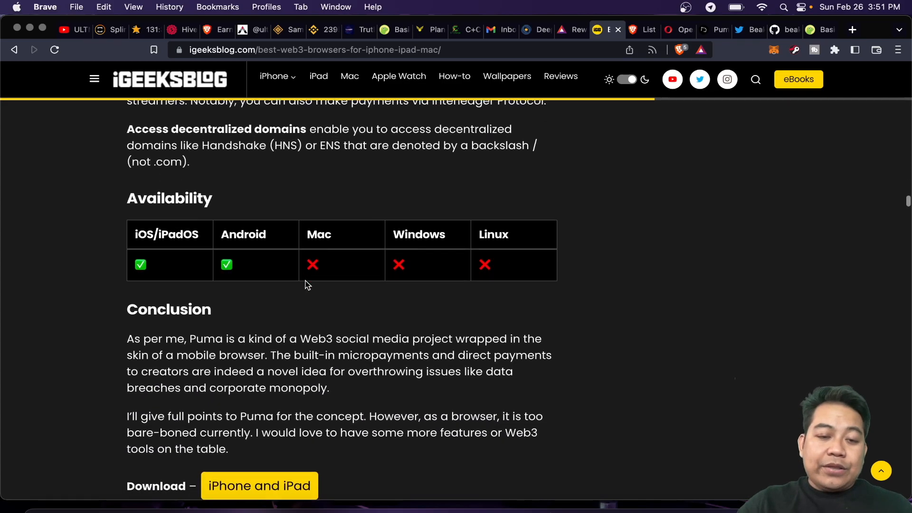
scroll("down", 3)
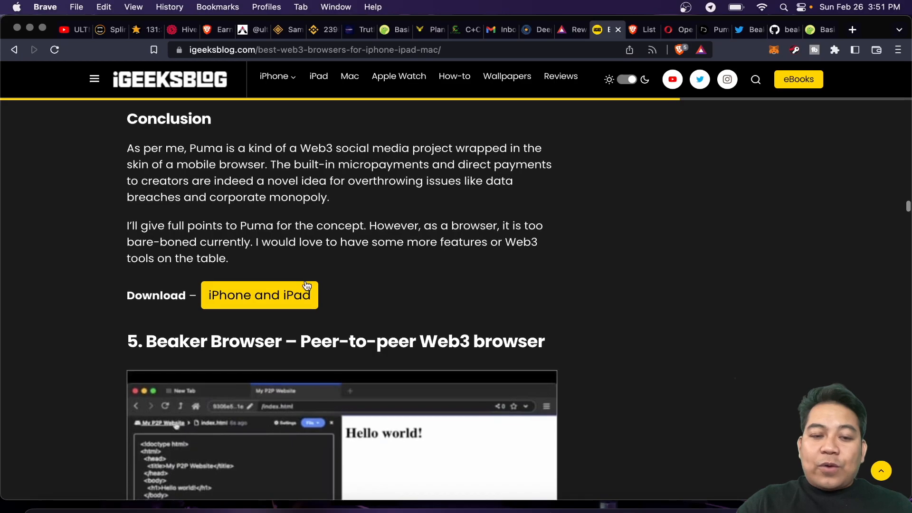
scroll("down", 3)
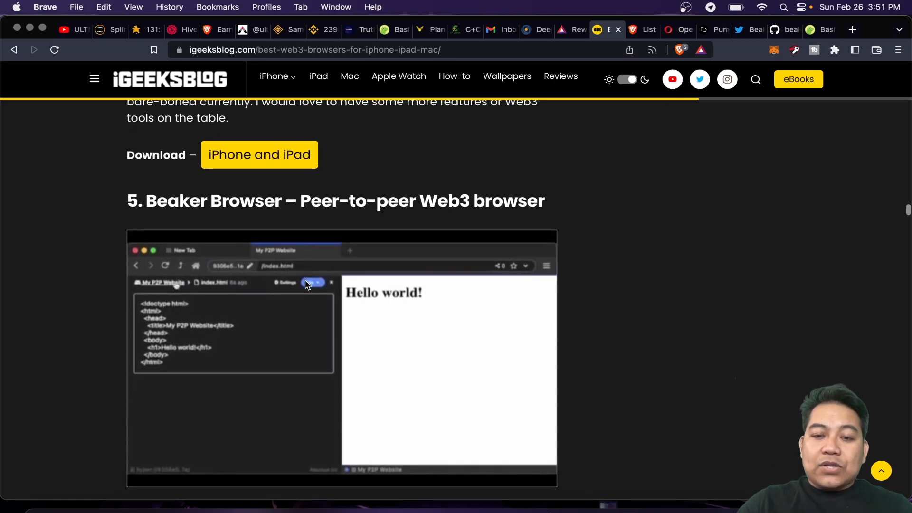
scroll("down", 3)
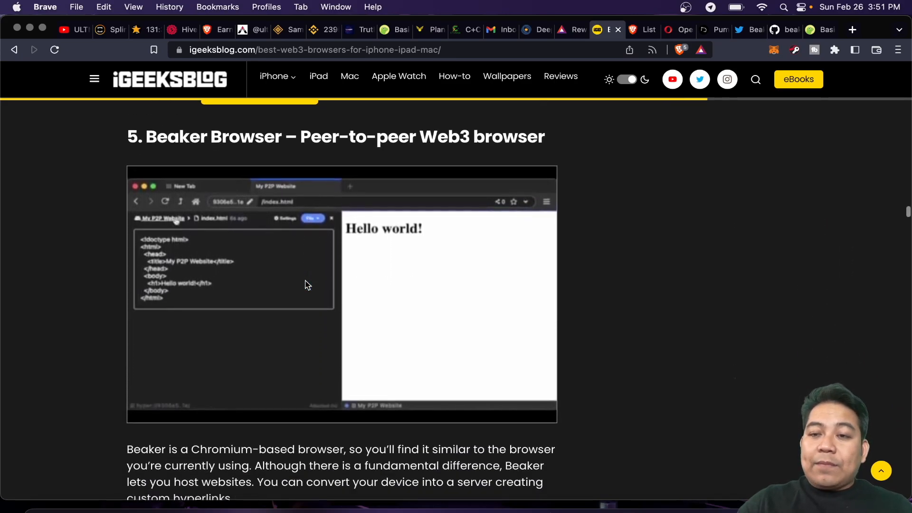
scroll("down", 3)
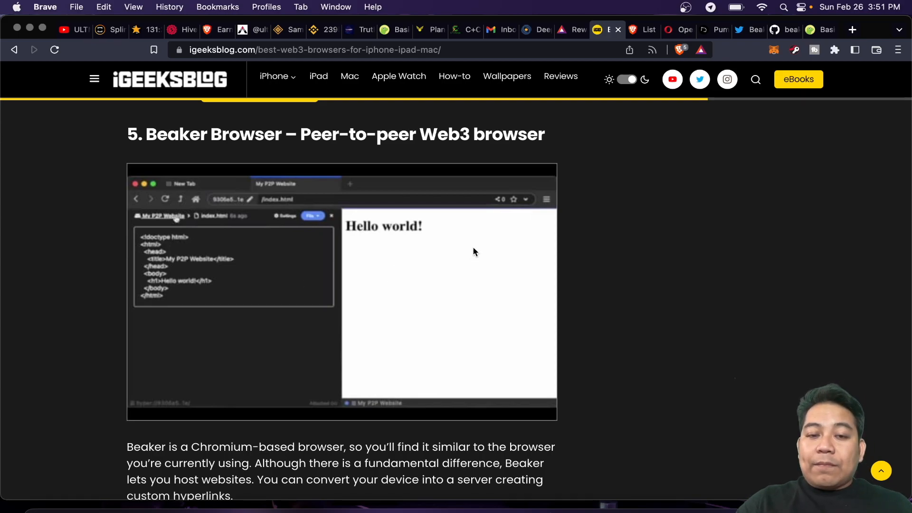
mouse_move(751, 36)
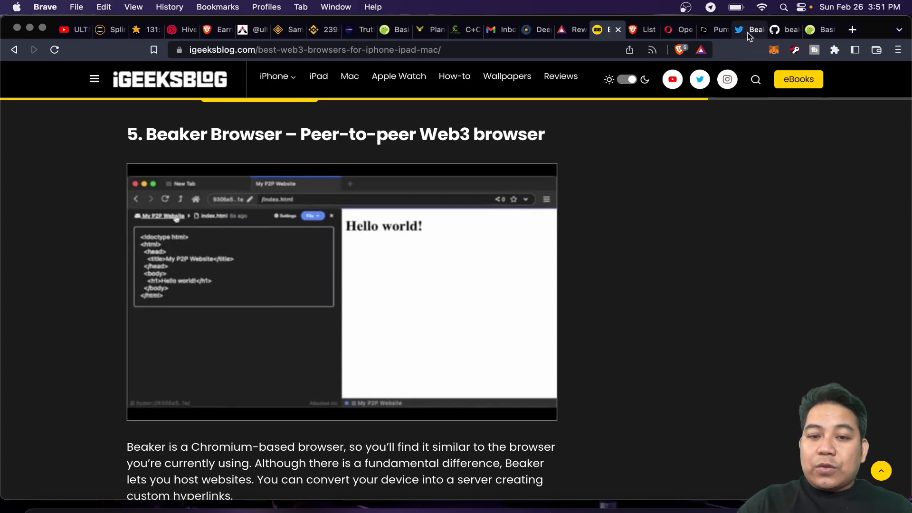
left_click(749, 30)
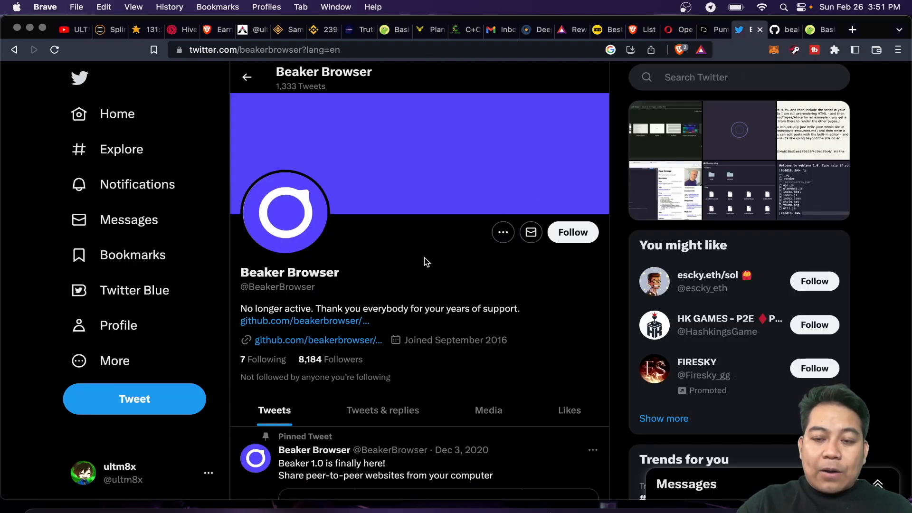
mouse_move(588, 216)
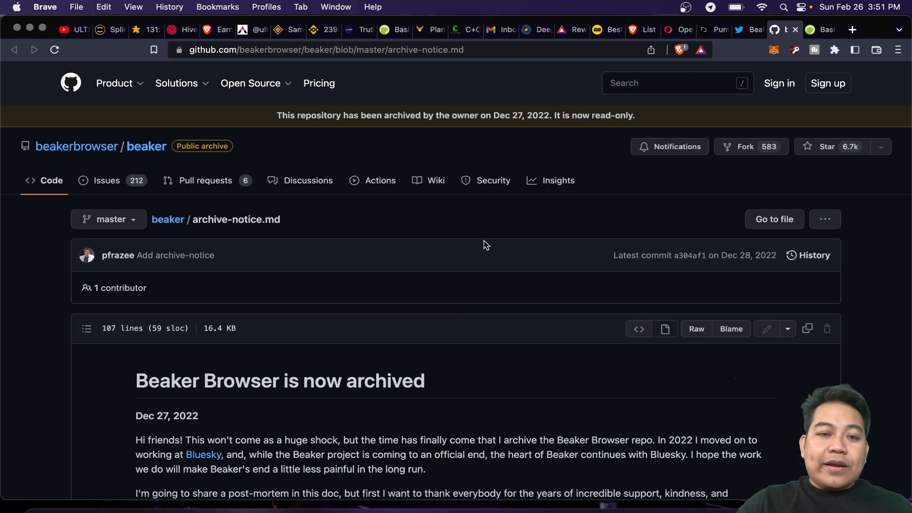
Step: Read Beaker Browser's GitHub archive notice and return to the Web3 browsers article
scroll("down", 3)
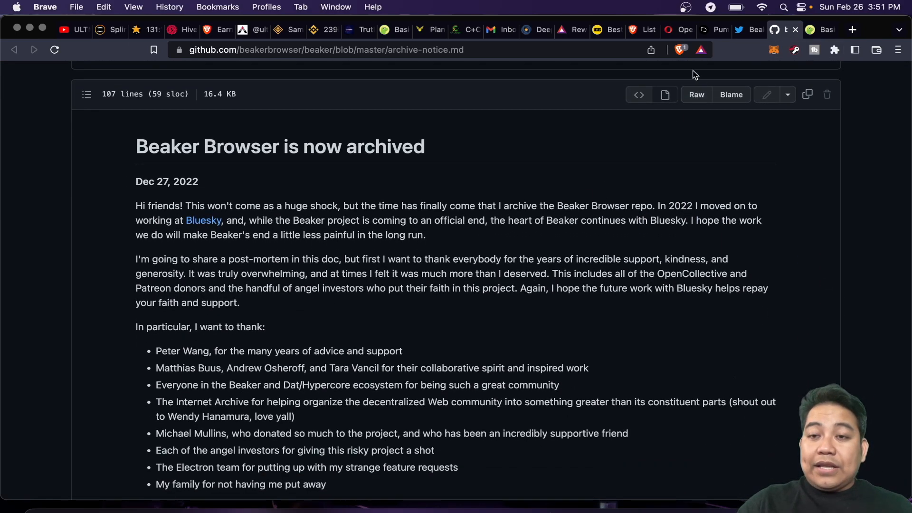
left_click(605, 29)
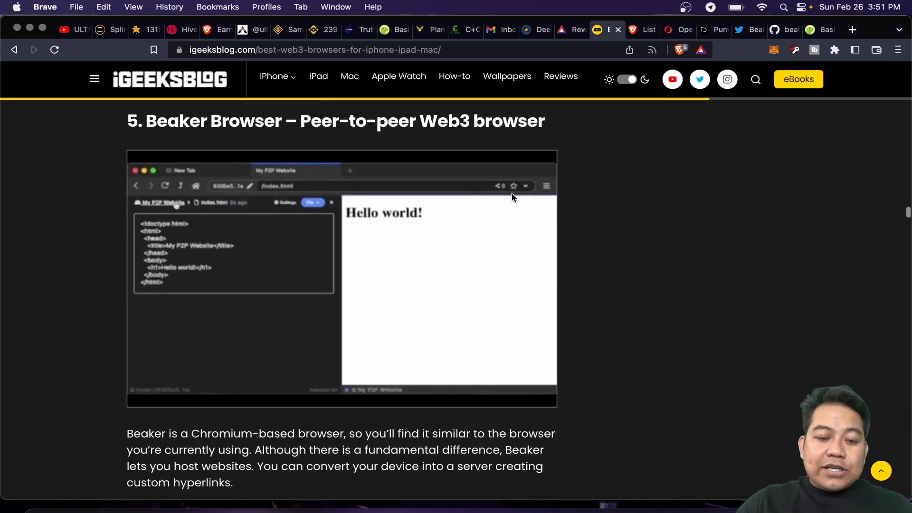
scroll("down", 3)
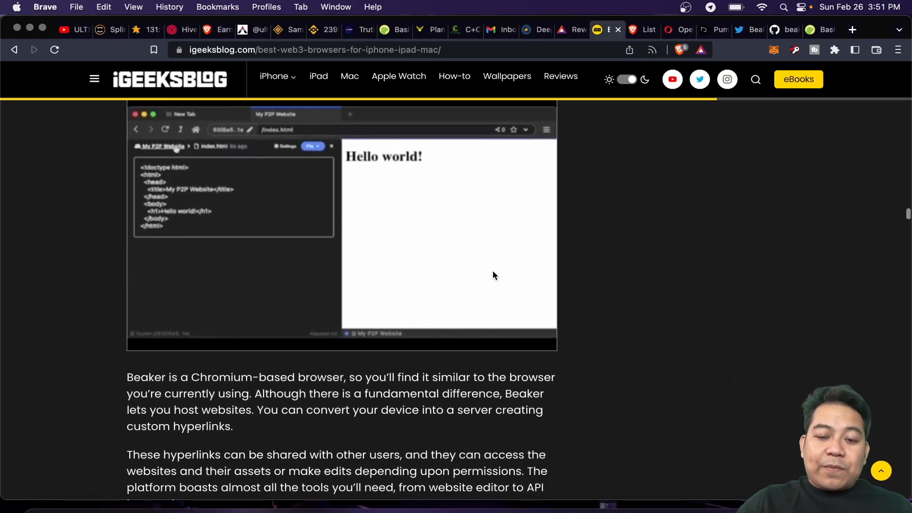
scroll("down", 3)
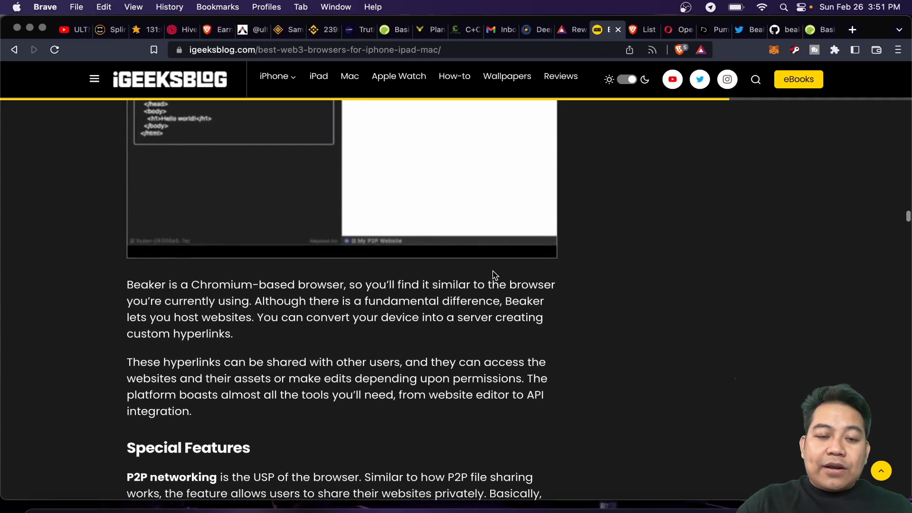
scroll("down", 3)
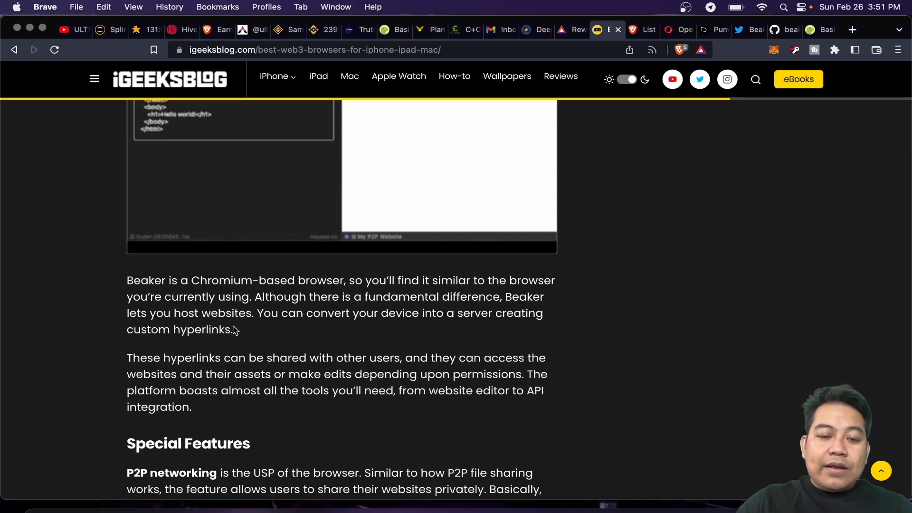
mouse_move(205, 320)
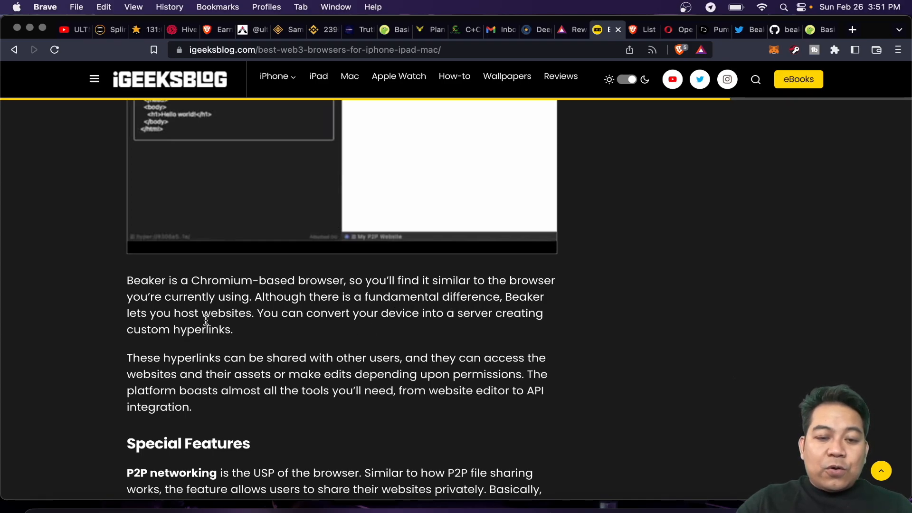
mouse_move(397, 331)
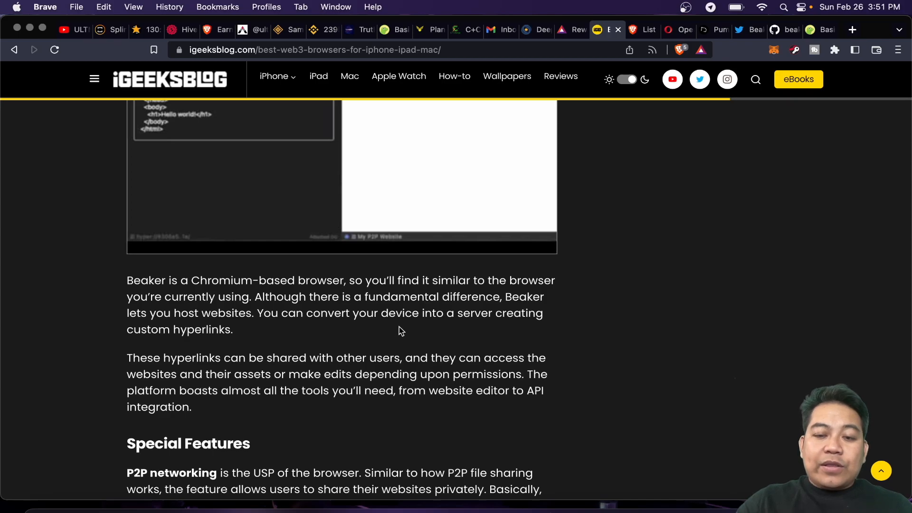
scroll("down", 3)
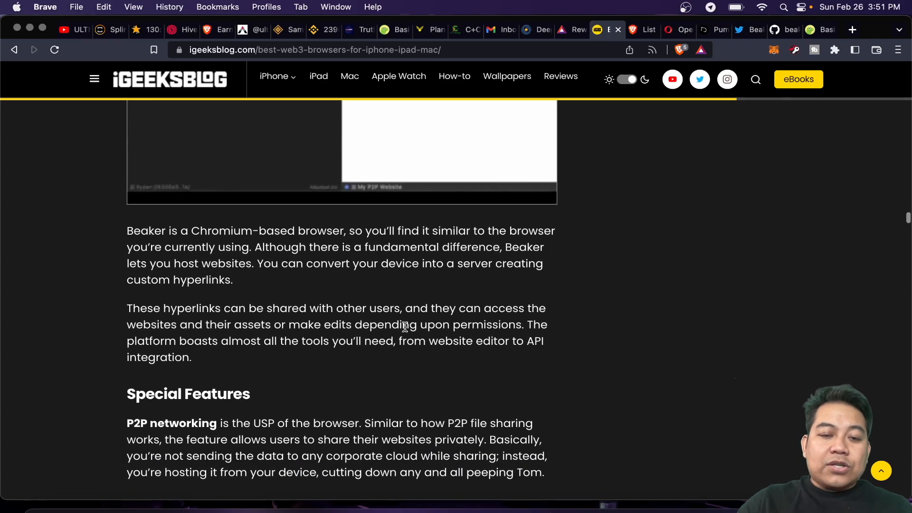
scroll("down", 3)
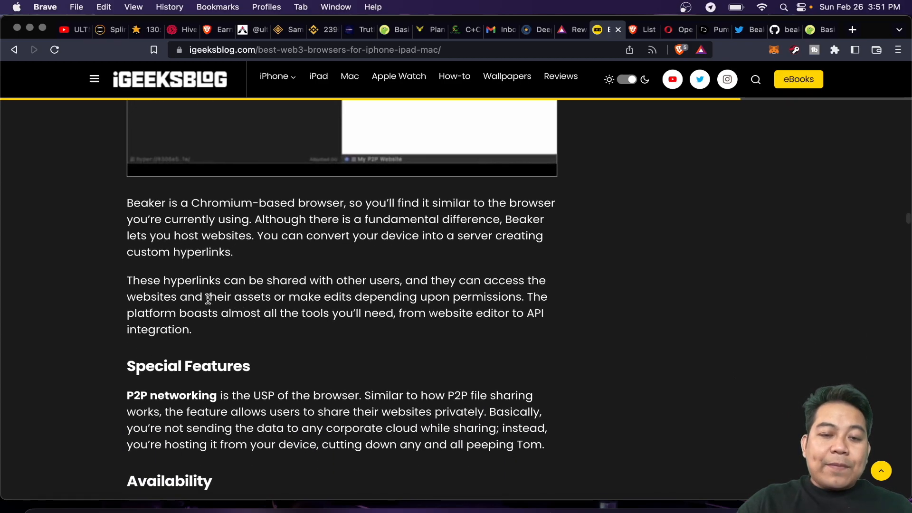
mouse_move(396, 300)
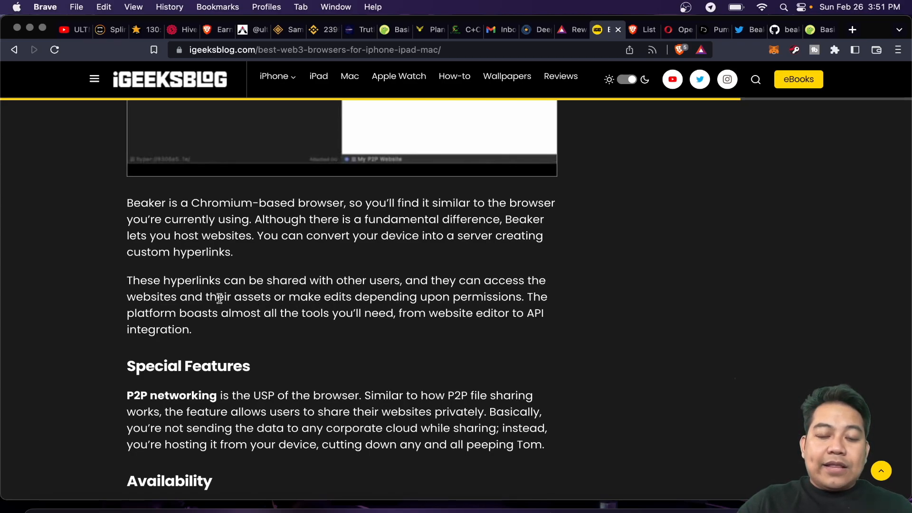
mouse_move(334, 302)
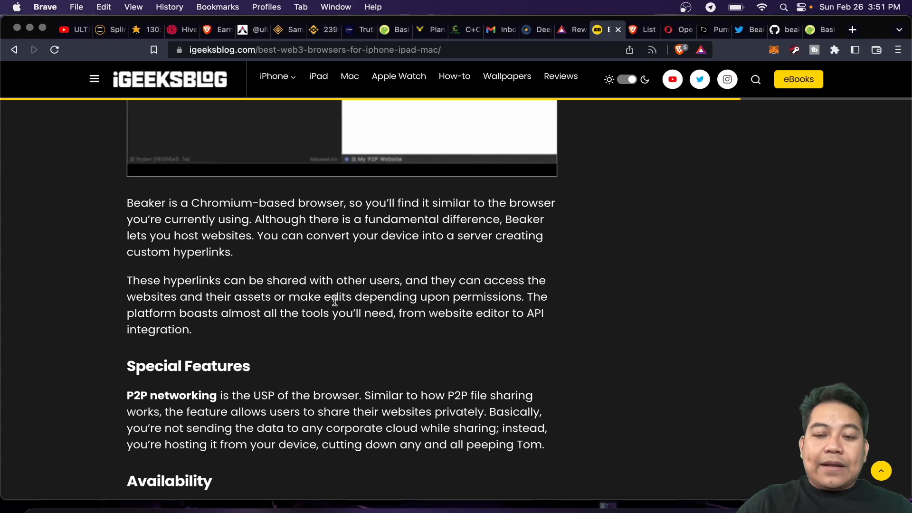
mouse_move(285, 303)
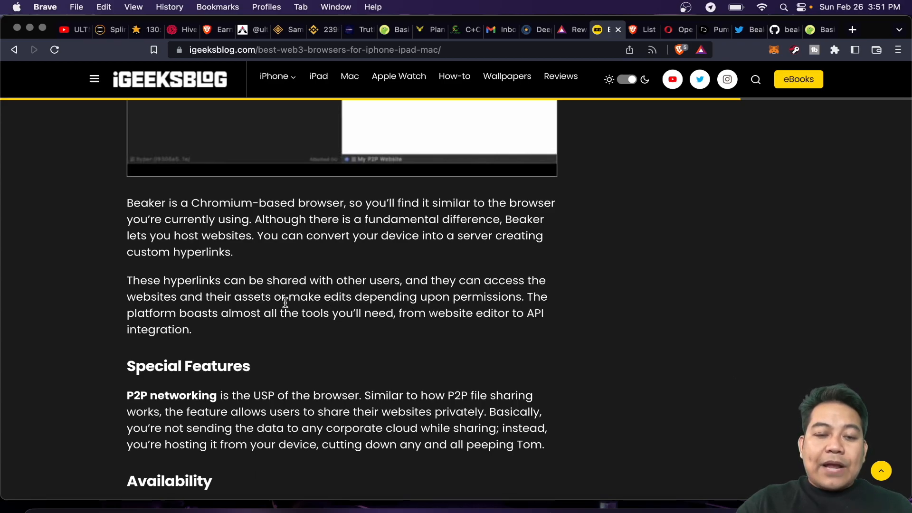
mouse_move(264, 312)
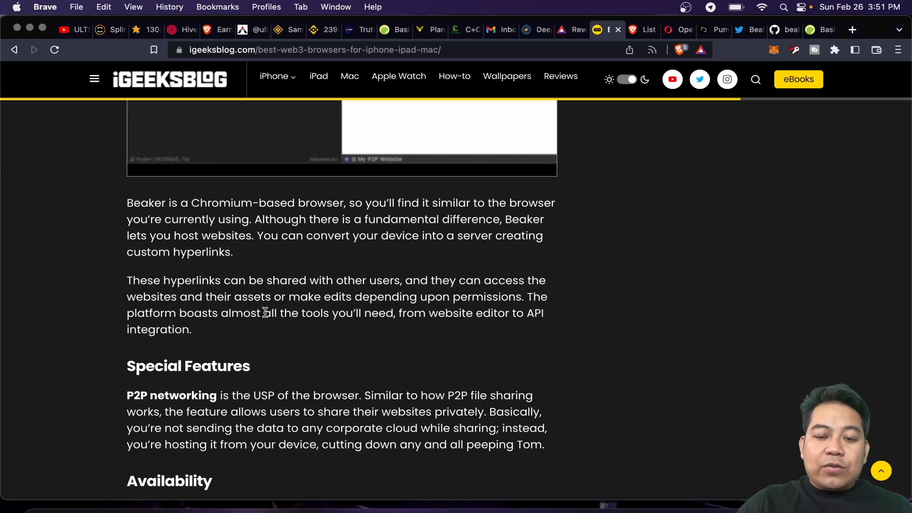
mouse_move(378, 317)
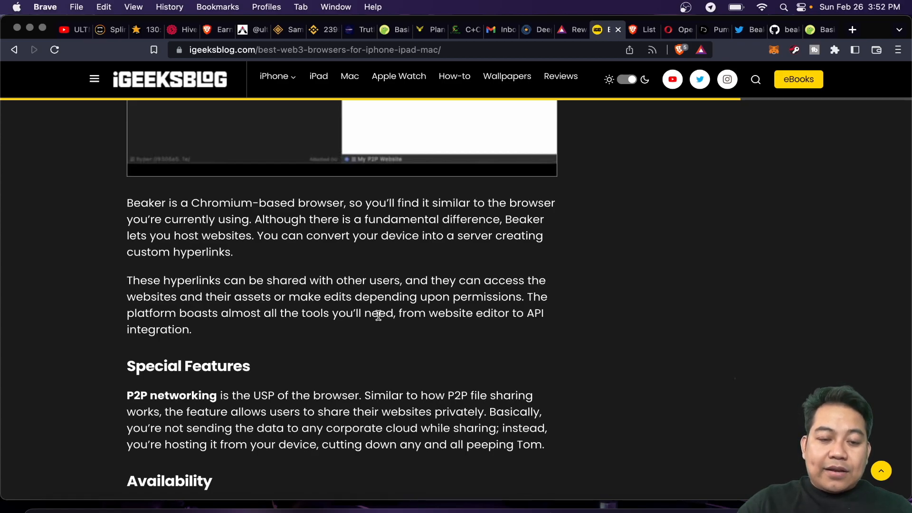
scroll("down", 3)
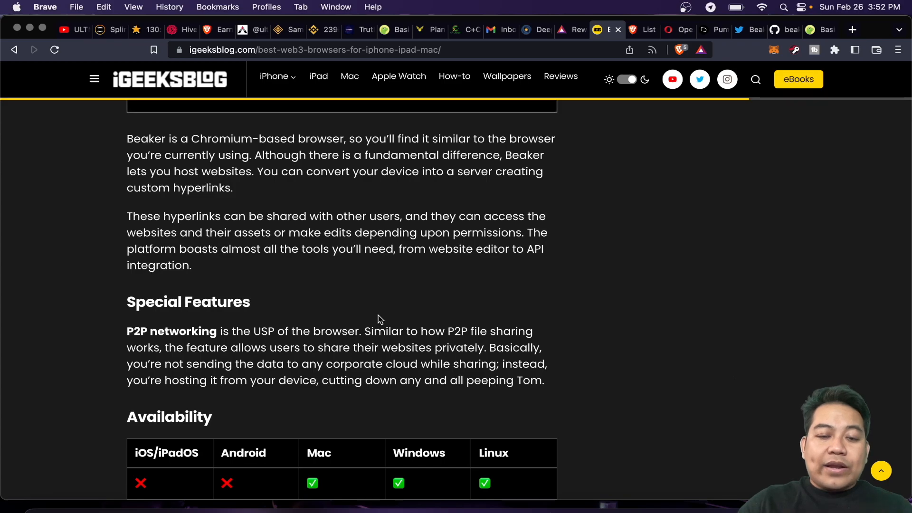
scroll("down", 3)
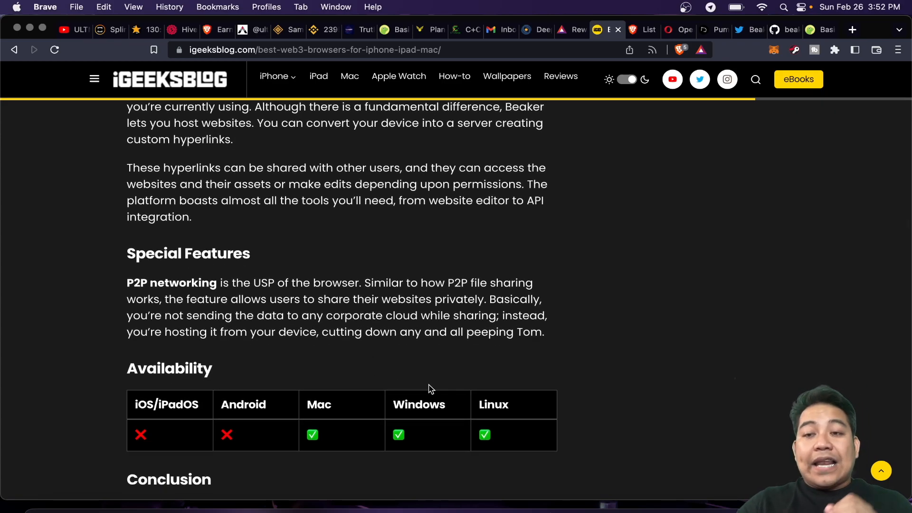
scroll("down", 3)
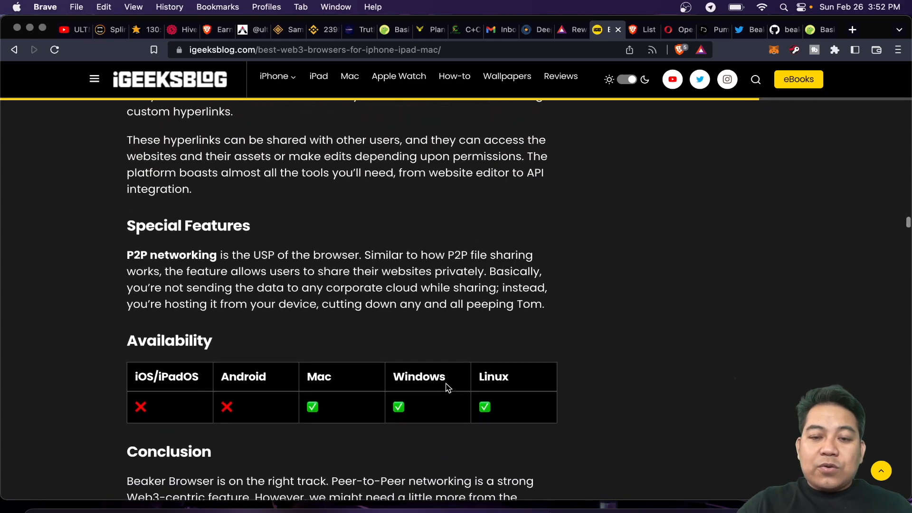
scroll("down", 3)
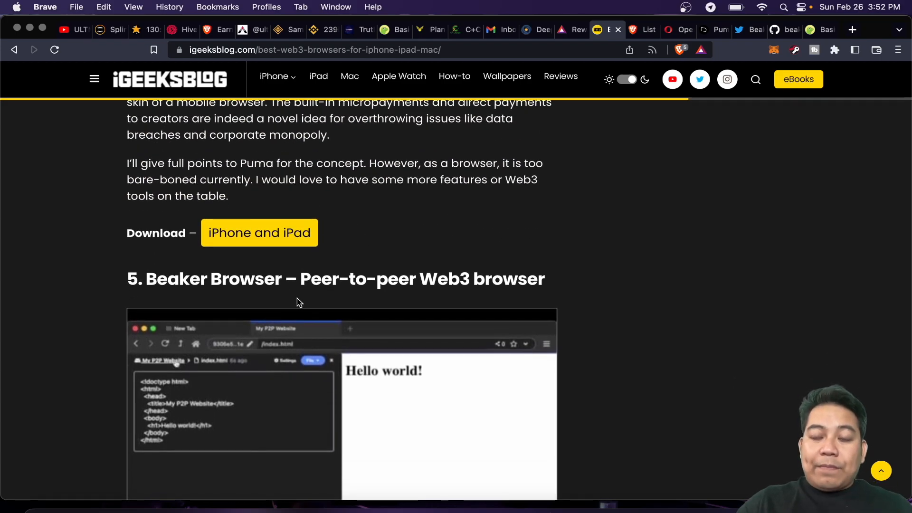
Step: Scroll to the author bio at the article's end, then back up to an earlier browser's special features
scroll("down", 3)
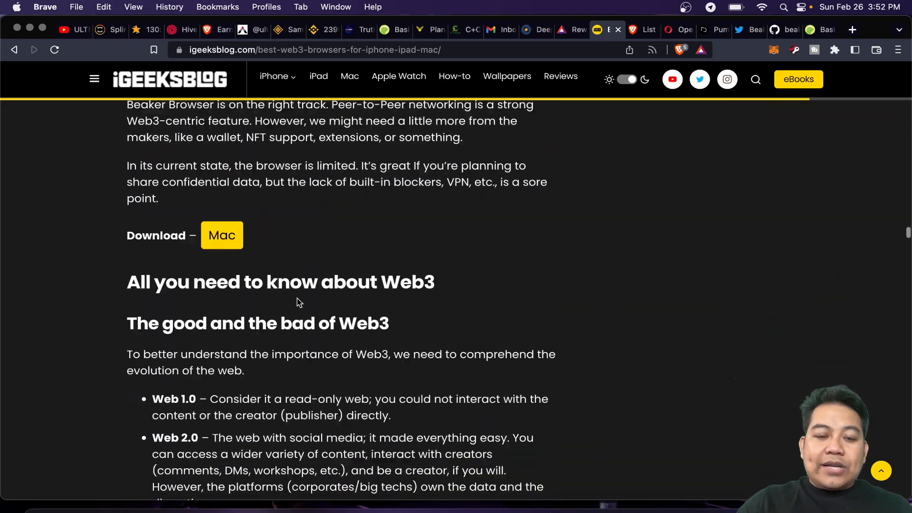
scroll("down", 3)
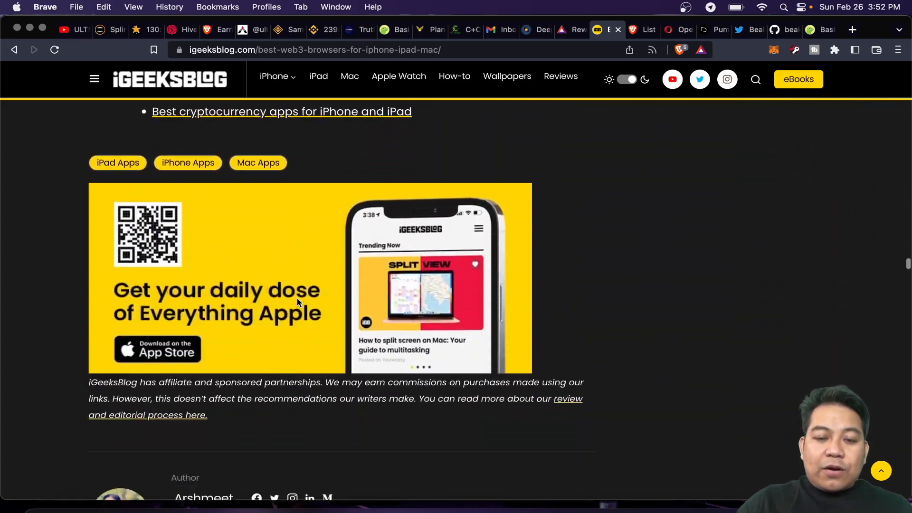
scroll("down", 3)
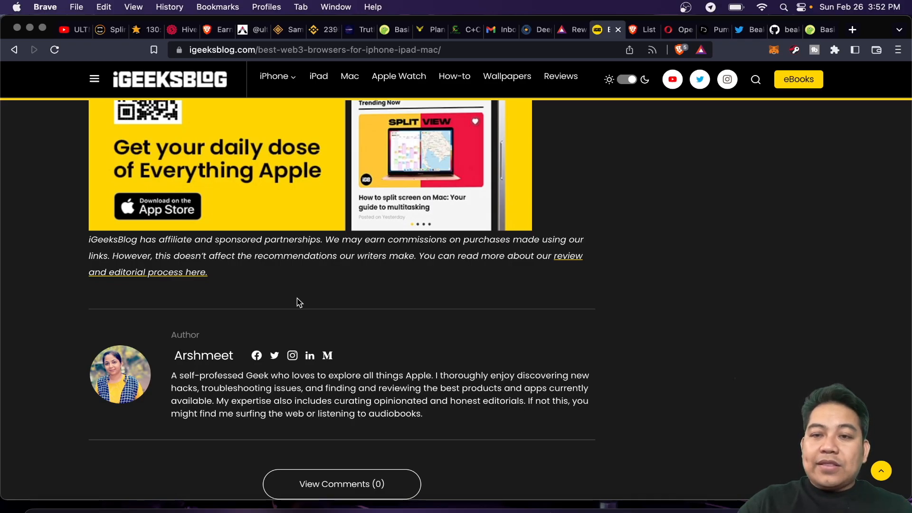
scroll("up", 3)
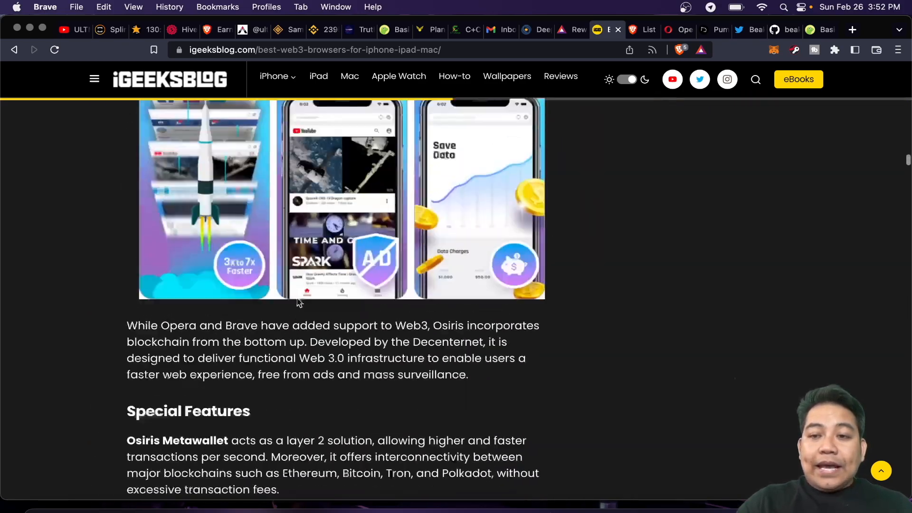
scroll("down", 3)
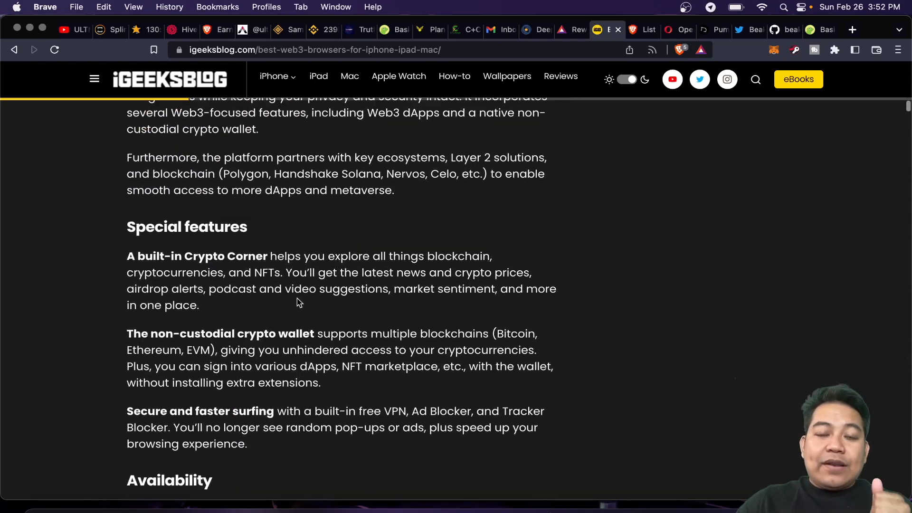
scroll("up", 3)
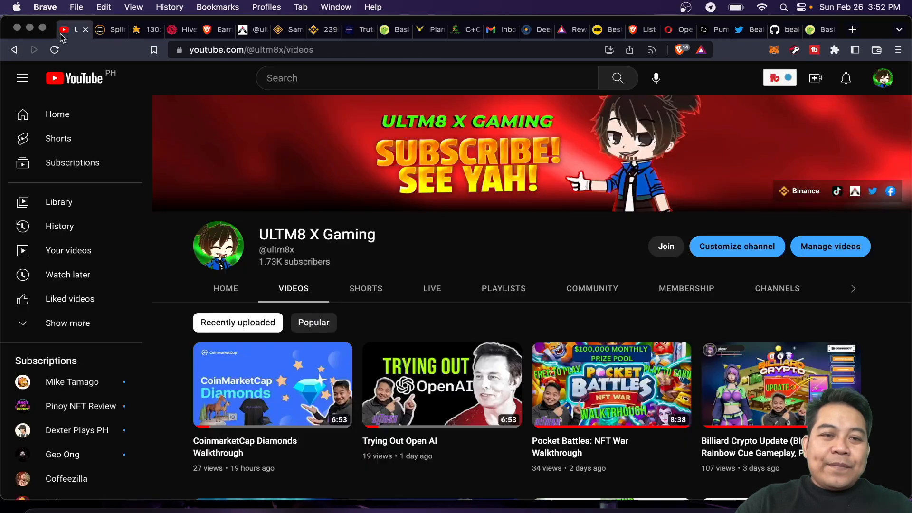
mouse_move(361, 227)
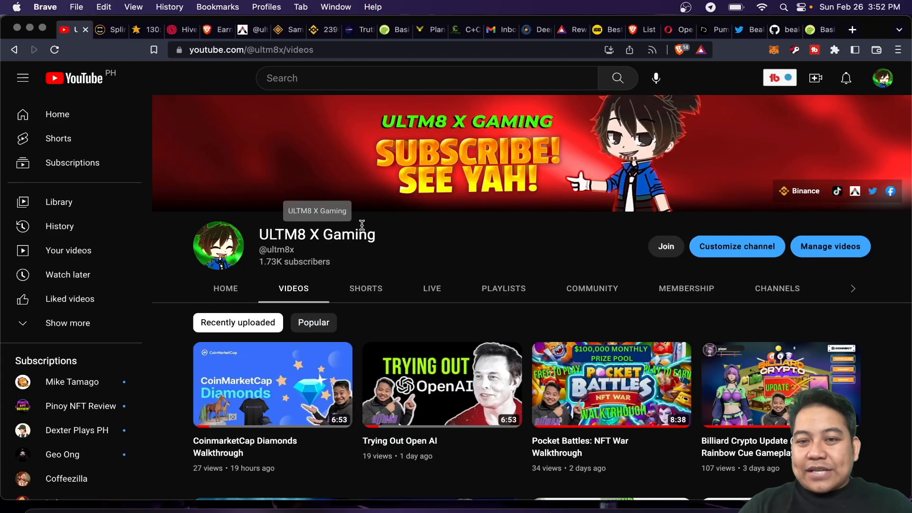